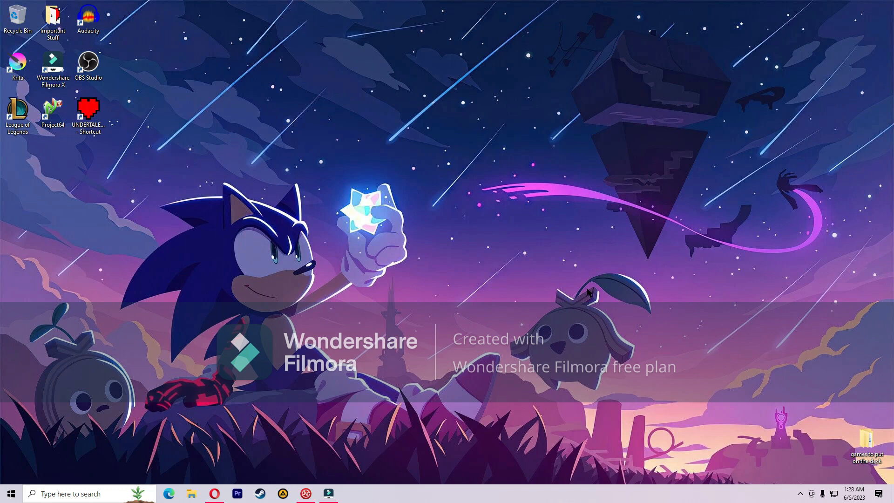
Launch Opera from the taskbar with its saved news article tabs.
left_click(214, 494)
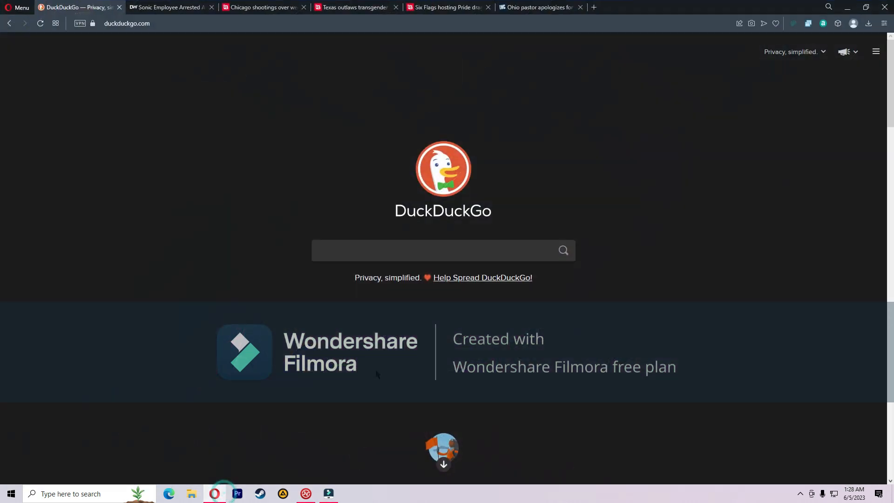
Switch from the DuckDuckGo start page to the Daily Wire Sonic employee arrest article.
left_click(433, 250)
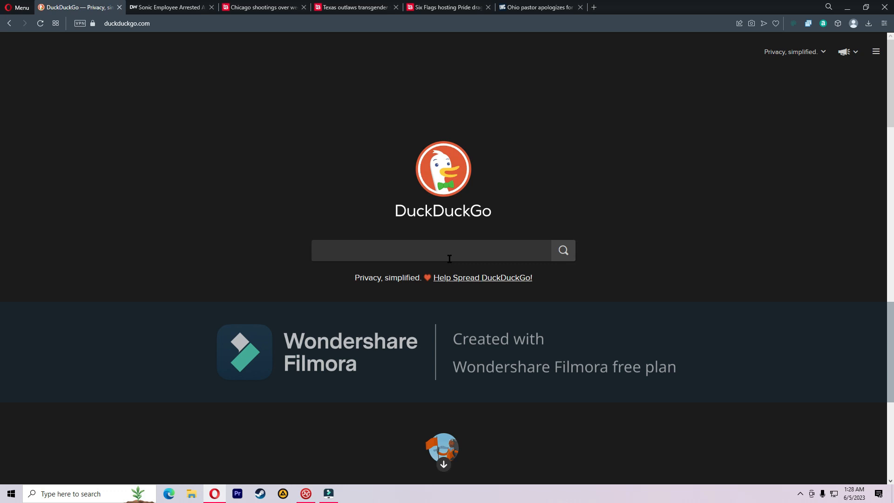
mouse_move(321, 176)
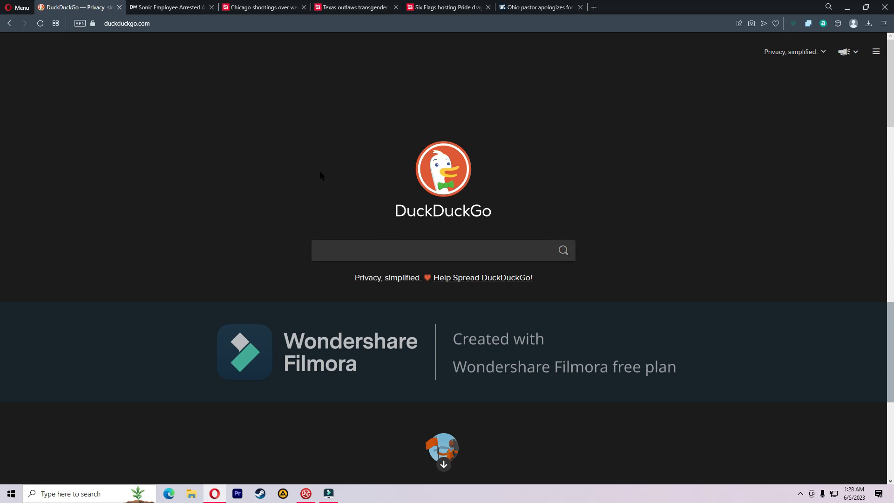
left_click(168, 7)
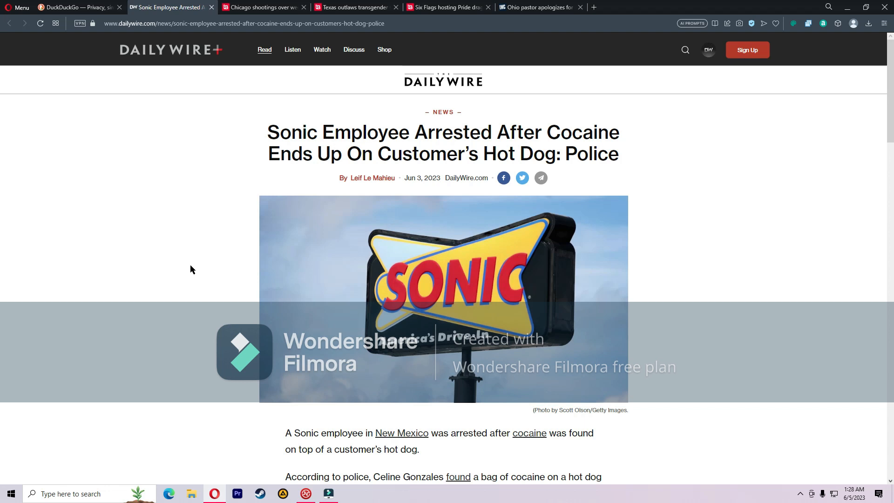
mouse_move(126, 271)
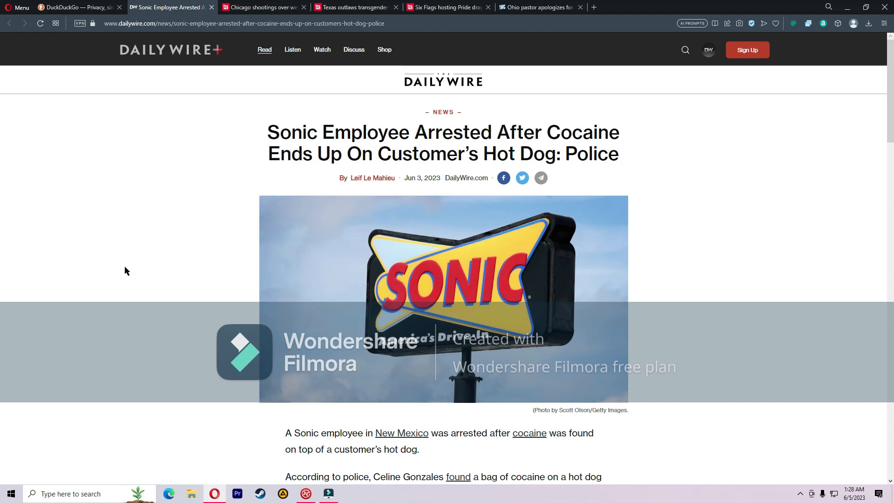
mouse_move(122, 295)
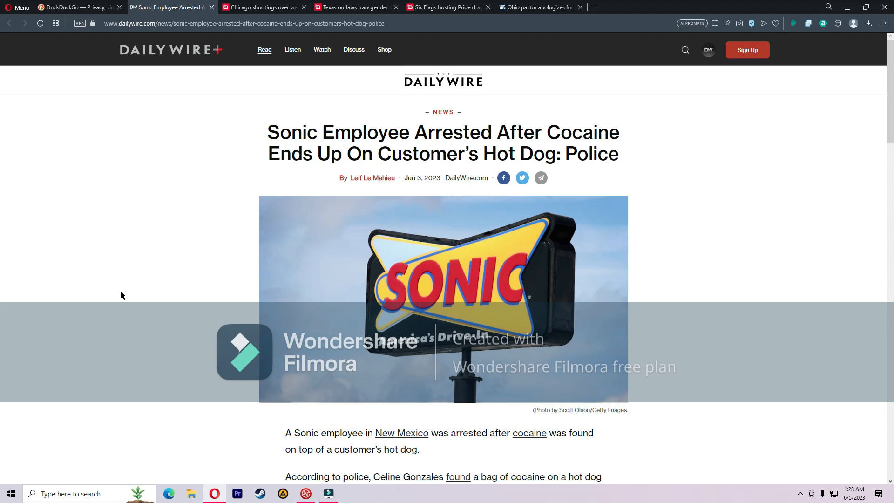
mouse_move(159, 297)
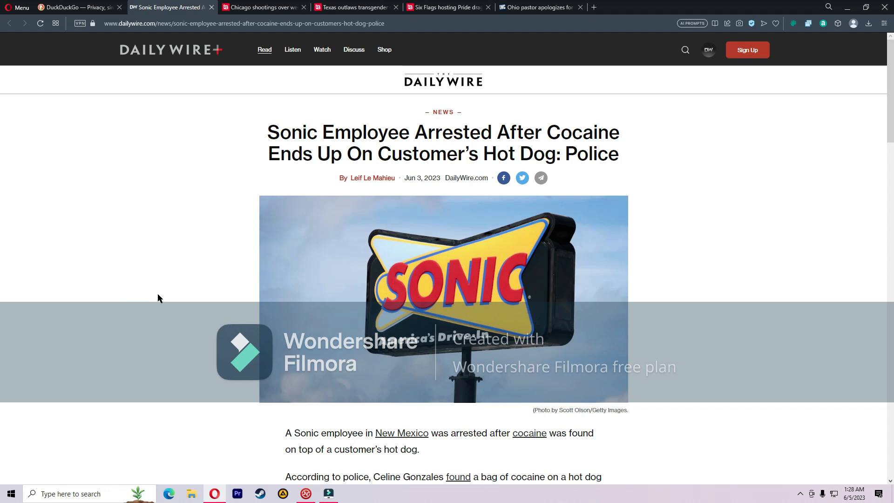
scroll("down", 3)
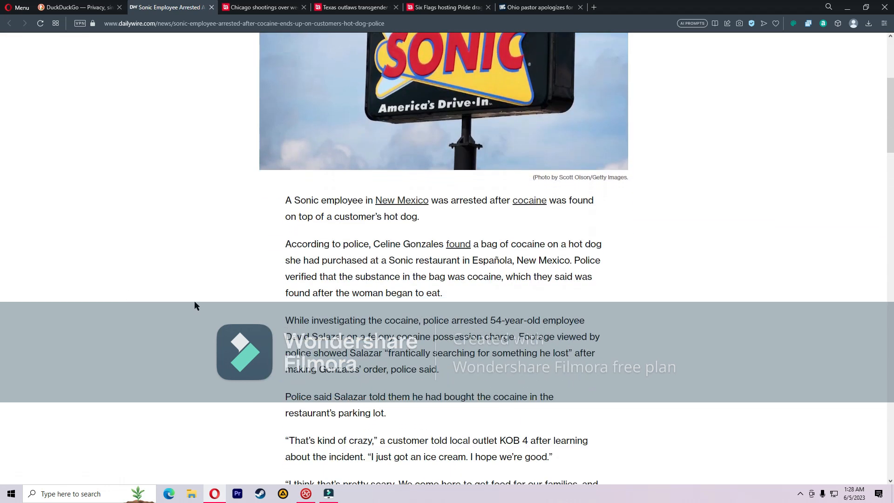
mouse_move(196, 305)
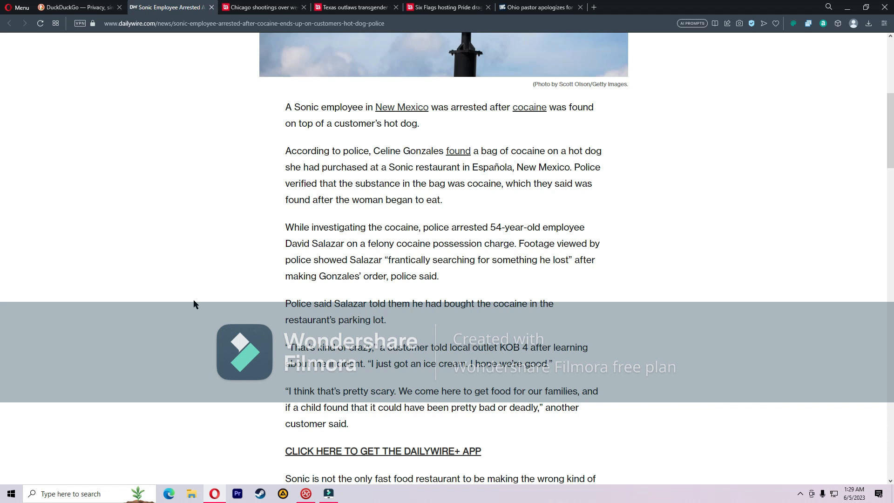
scroll("down", 3)
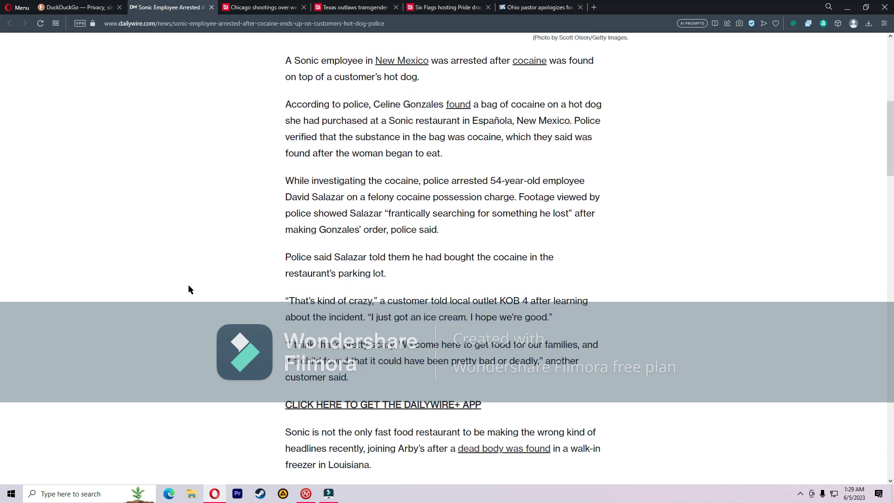
scroll("down", 3)
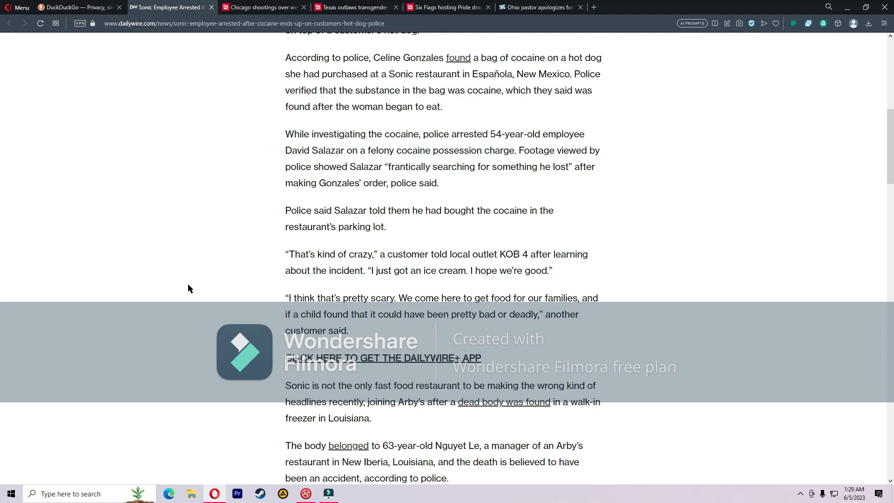
scroll("down", 3)
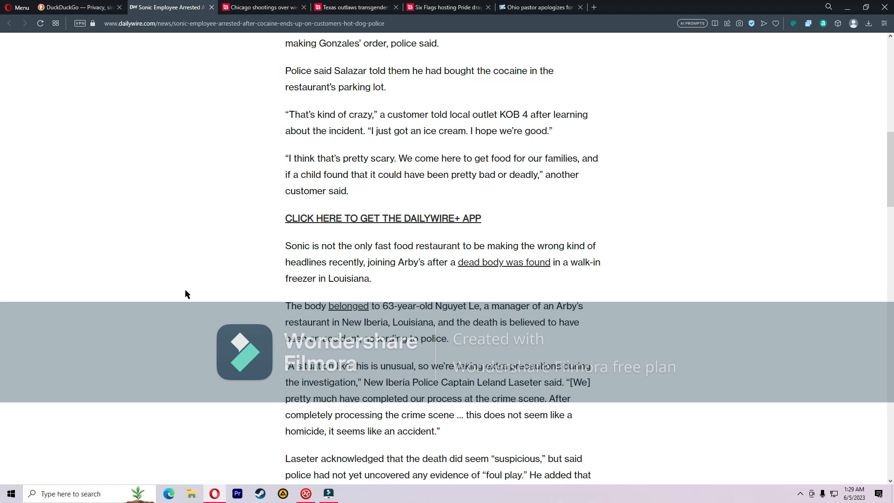
scroll("down", 3)
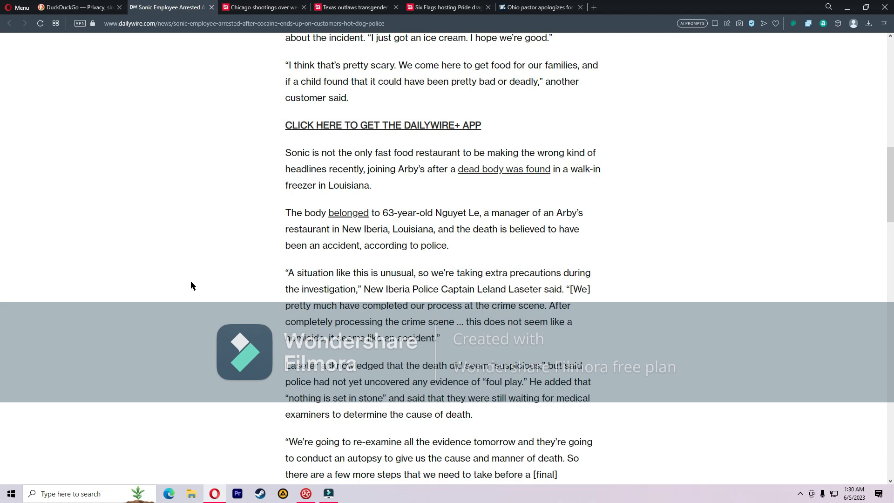
mouse_move(185, 272)
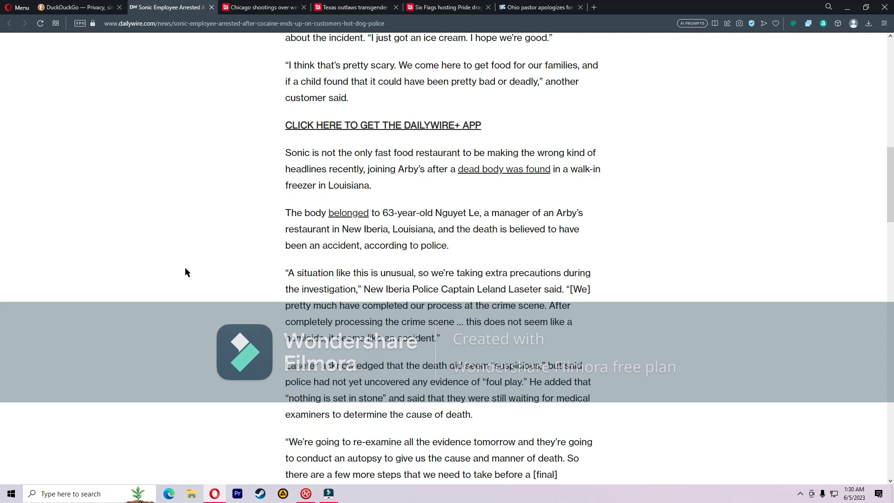
scroll("down", 3)
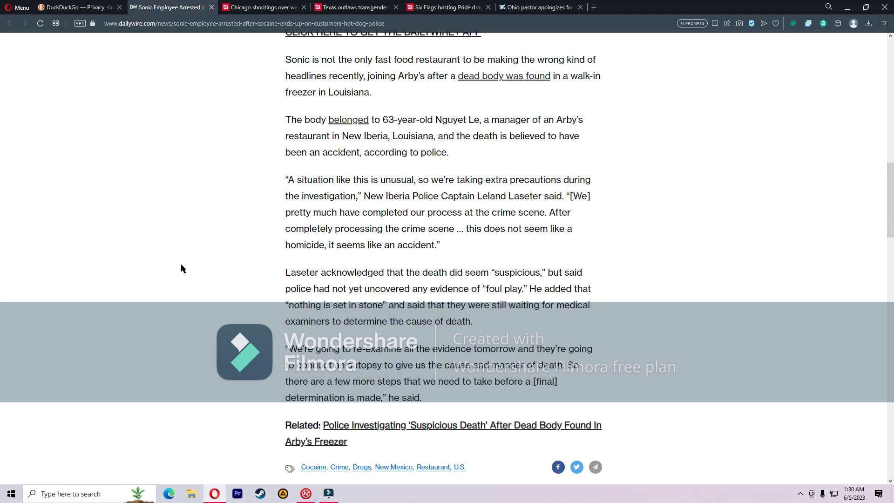
mouse_move(183, 267)
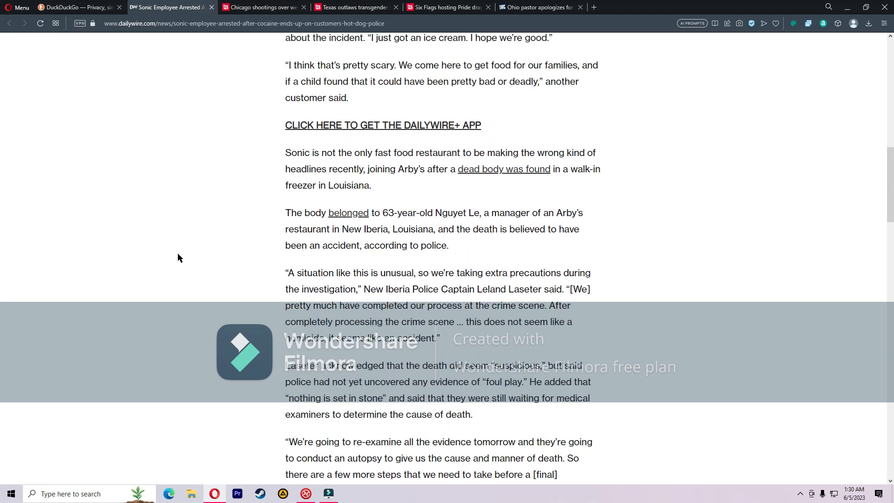
scroll("down", 3)
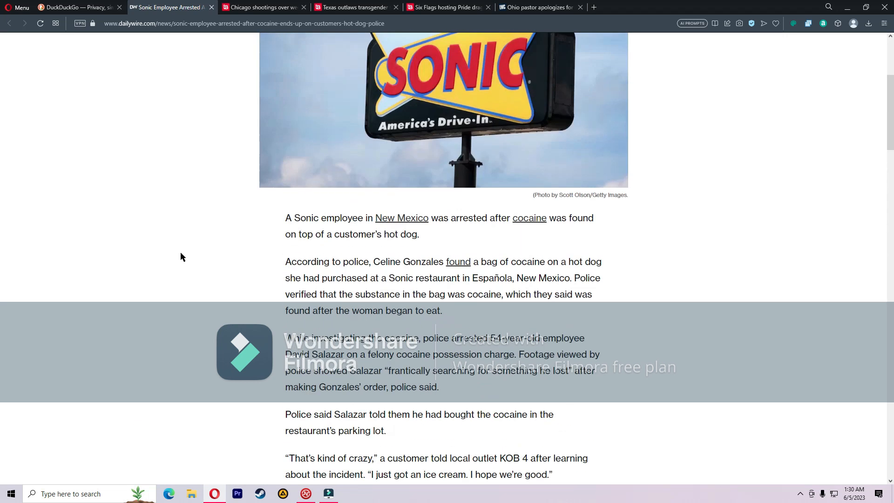
scroll("down", 3)
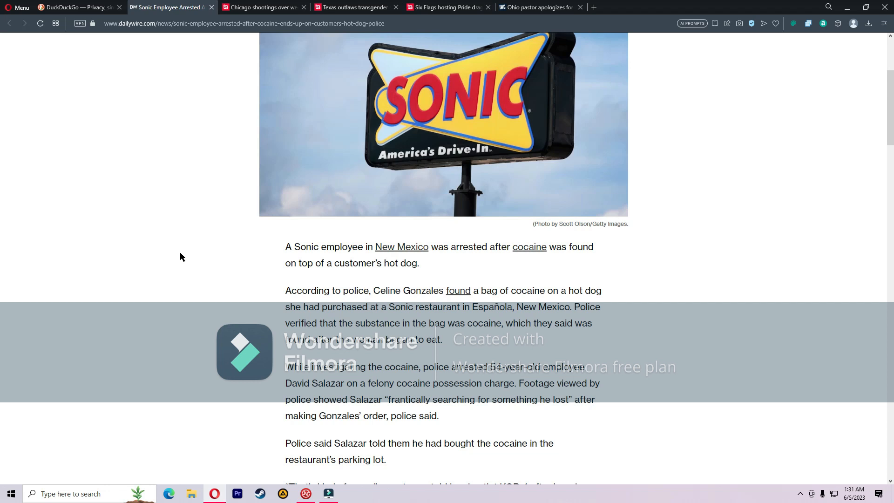
Bring up the Blaze Media Chicago shootings article and read its opening paragraphs and police account.
left_click(262, 7)
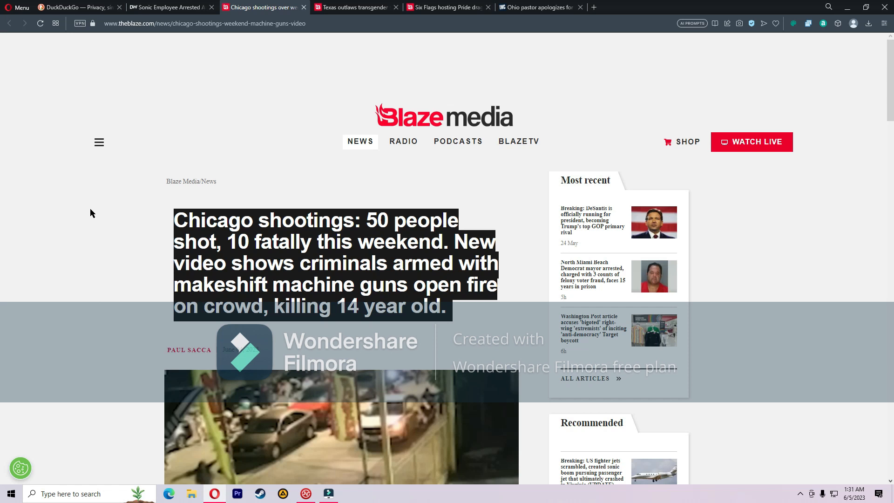
scroll("down", 3)
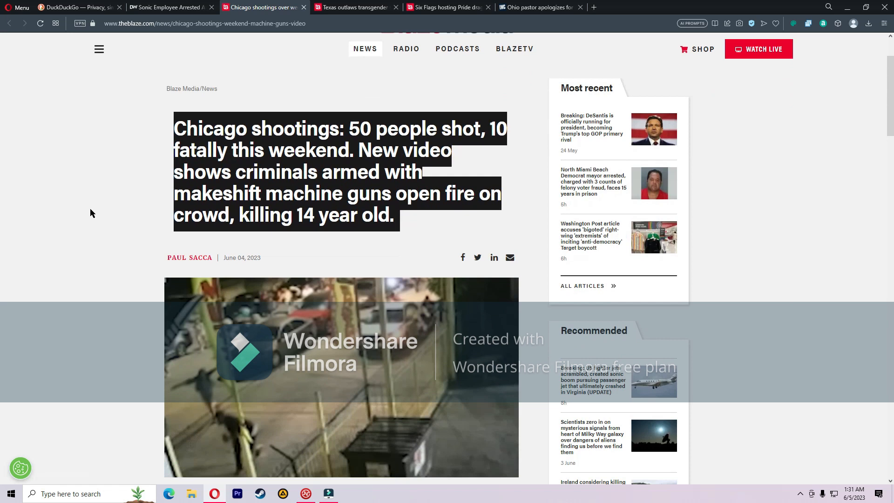
mouse_move(80, 186)
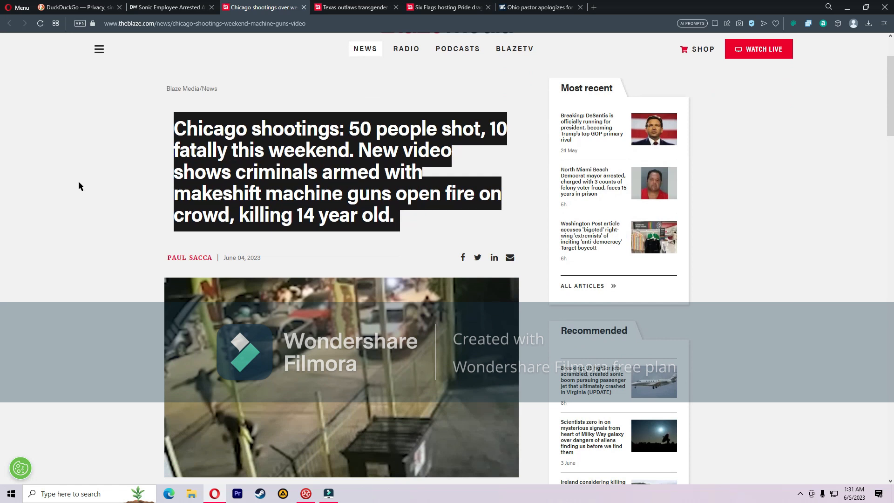
mouse_move(75, 185)
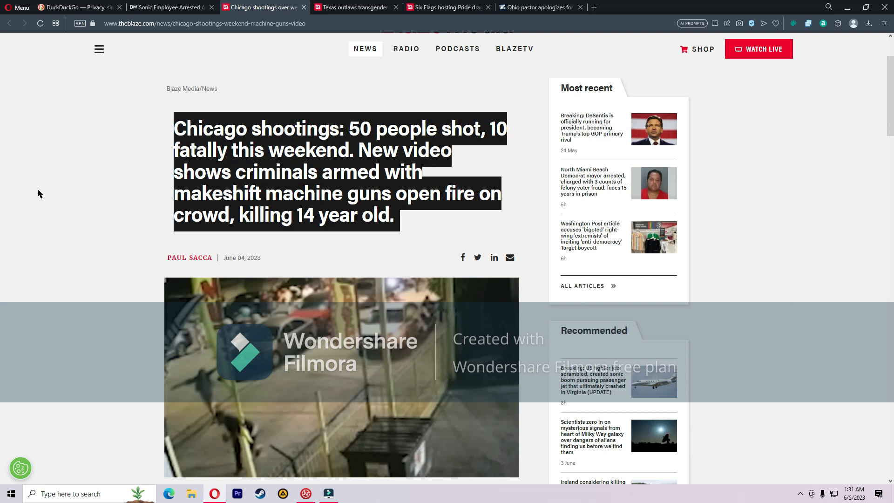
scroll("down", 3)
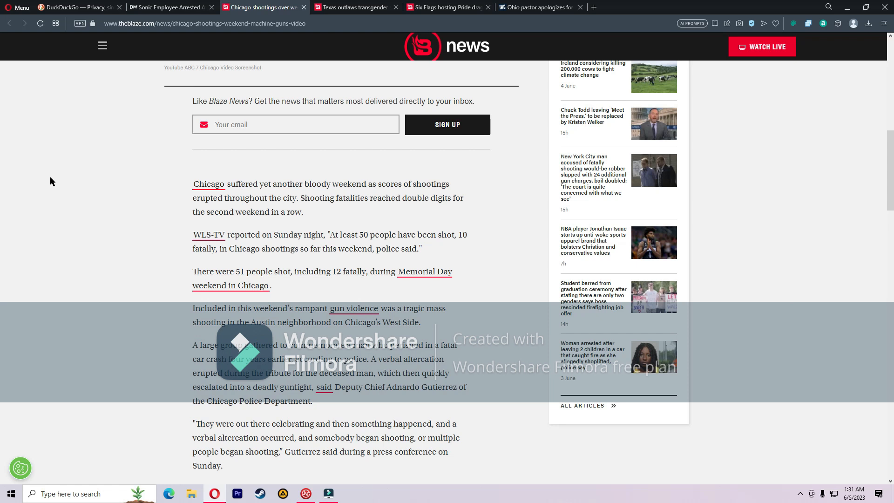
scroll("down", 3)
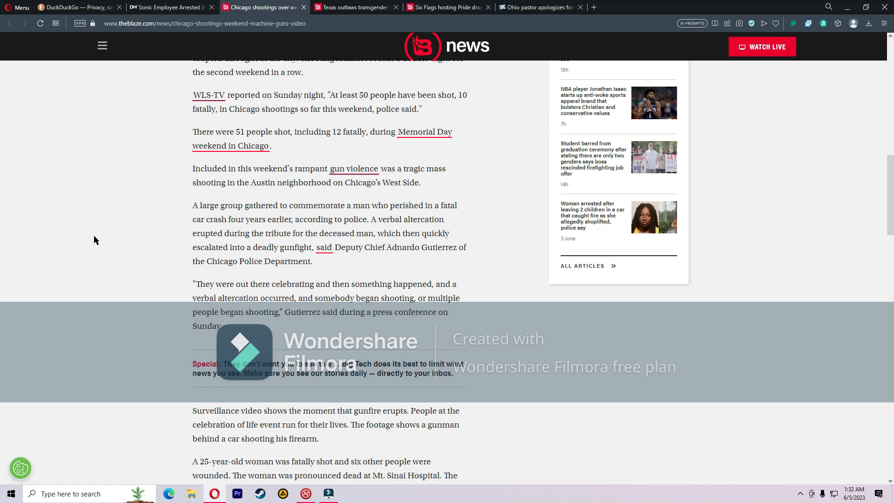
scroll("down", 3)
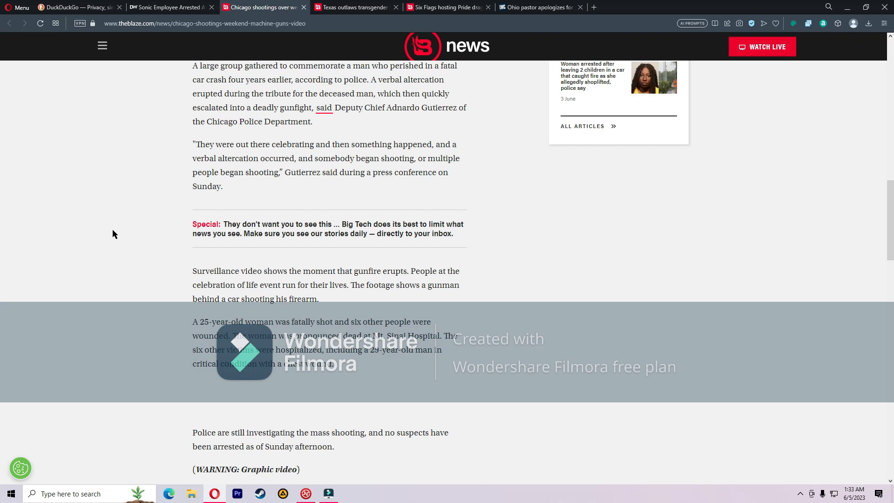
mouse_move(109, 245)
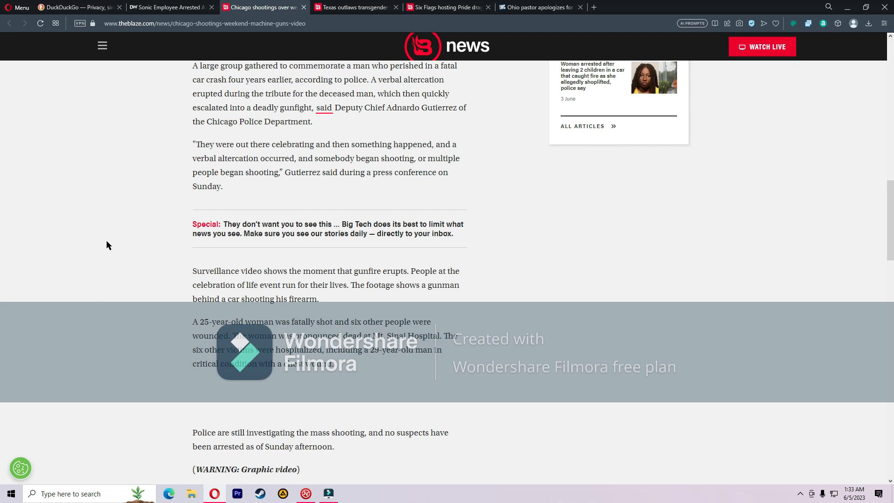
scroll("down", 3)
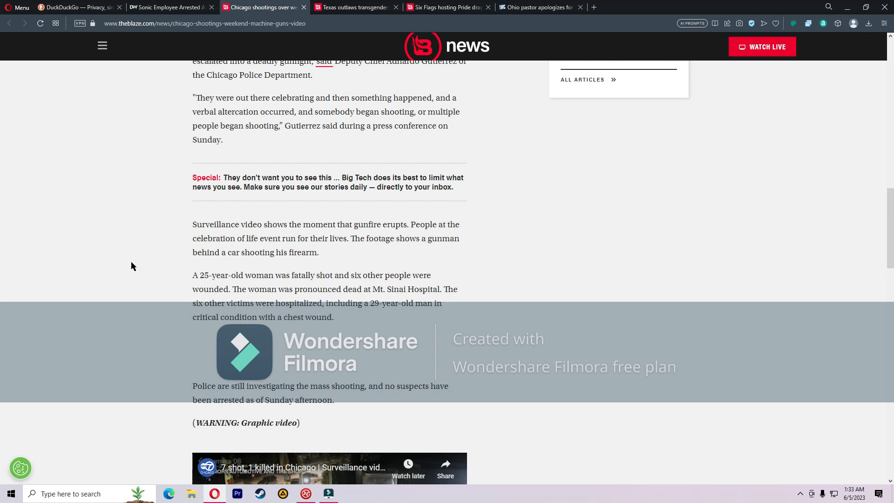
Read on through the Chicago article to the teen's arrest charges and the CWBChicago tweet.
scroll("down", 3)
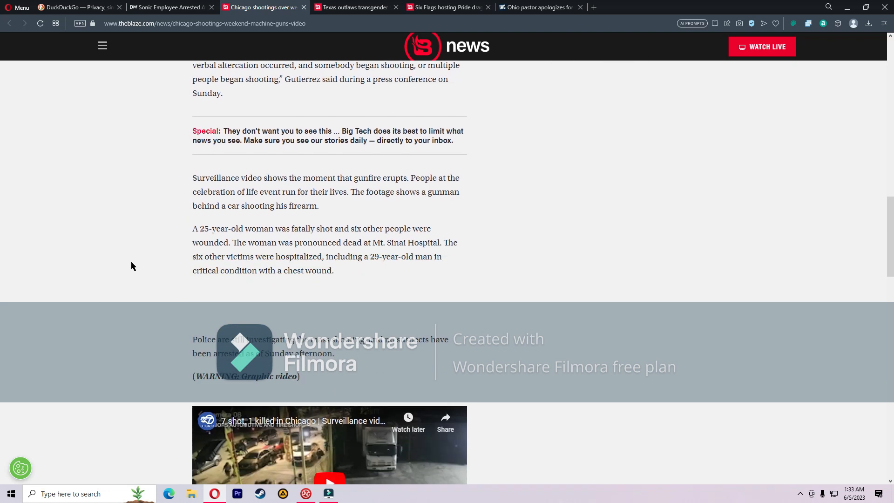
scroll("down", 3)
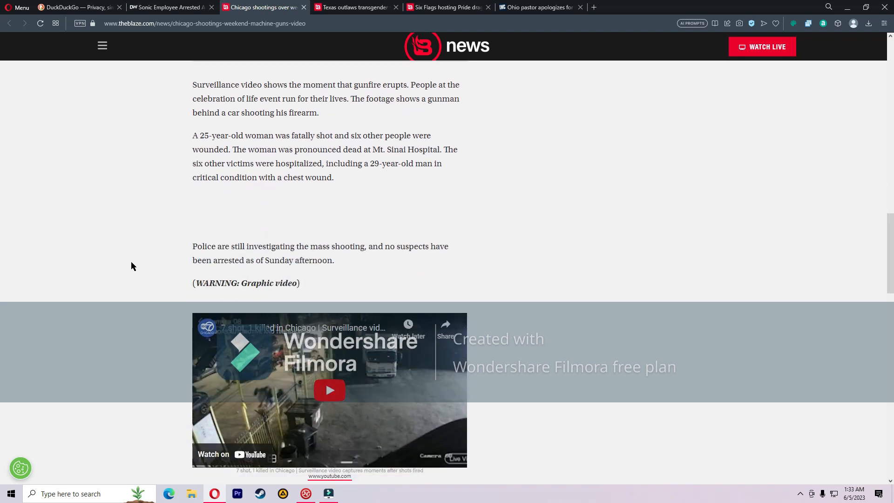
scroll("down", 3)
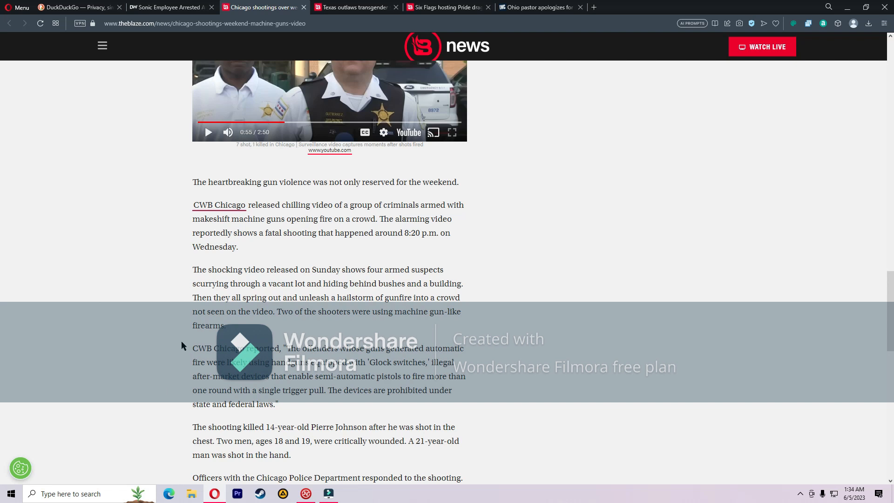
scroll("down", 3)
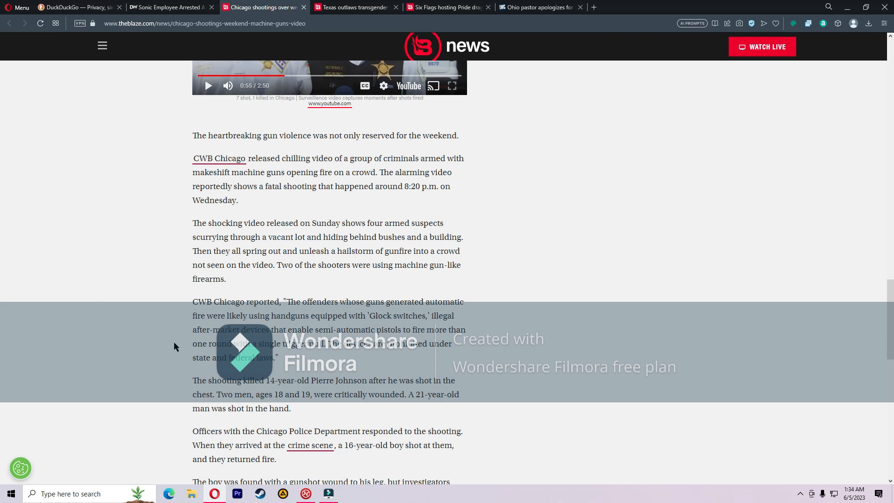
mouse_move(173, 346)
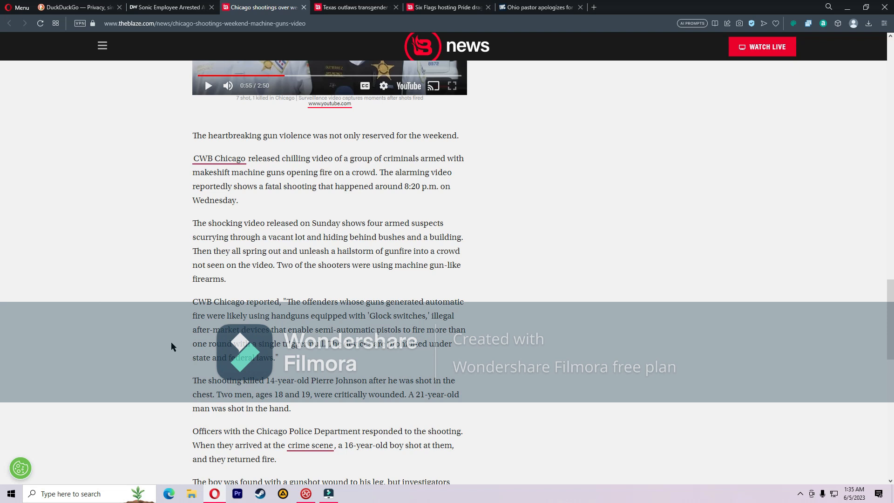
scroll("down", 3)
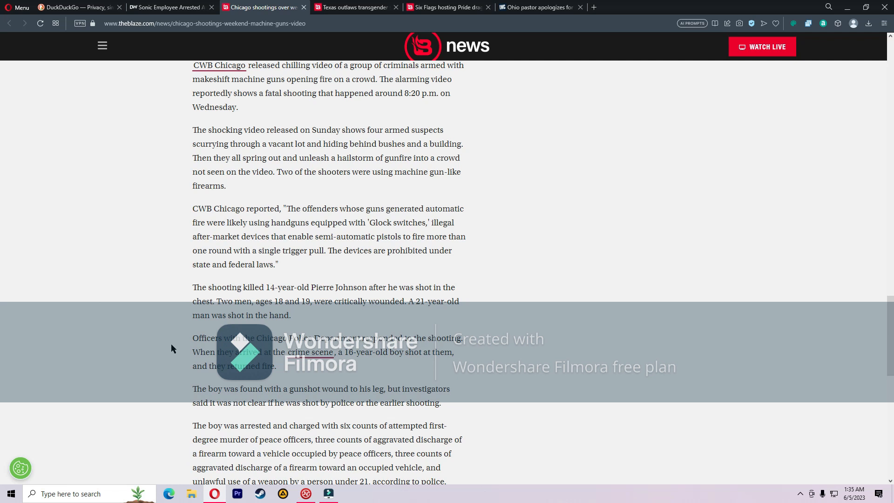
scroll("down", 3)
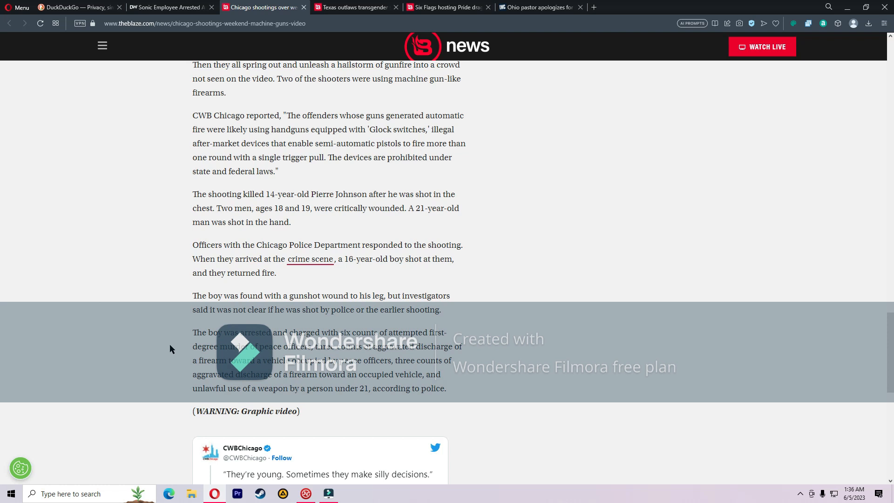
mouse_move(178, 348)
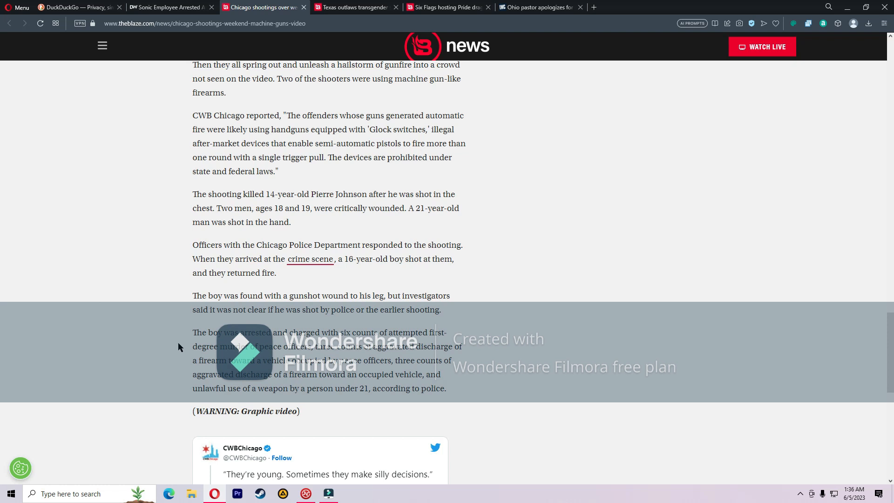
Reach the end of the Chicago article past the CWBChicago tweet to the newsletter sign-up line.
scroll("down", 3)
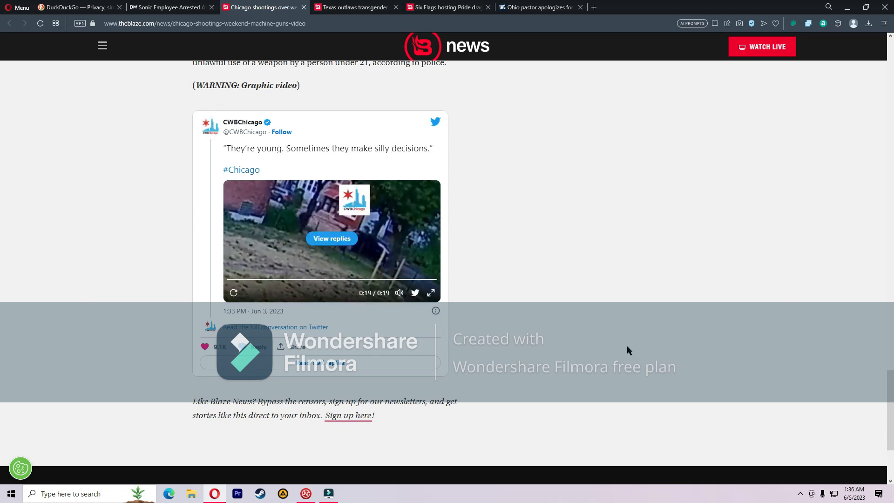
mouse_move(518, 186)
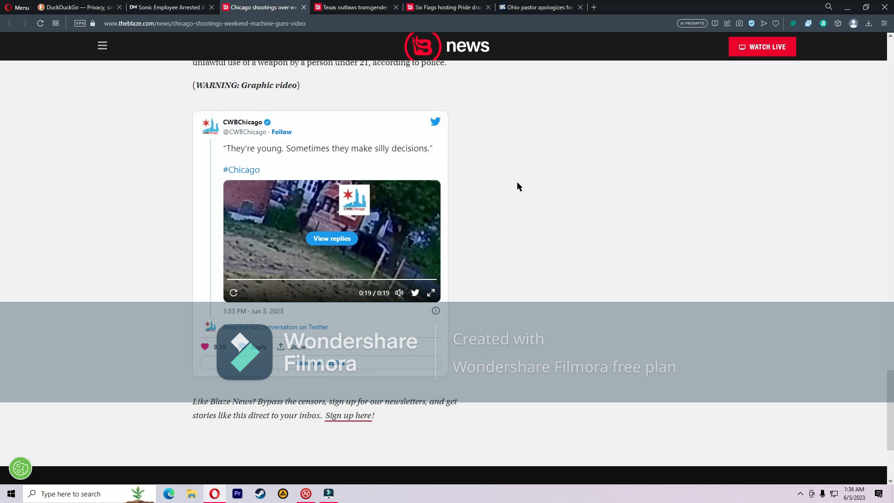
mouse_move(547, 245)
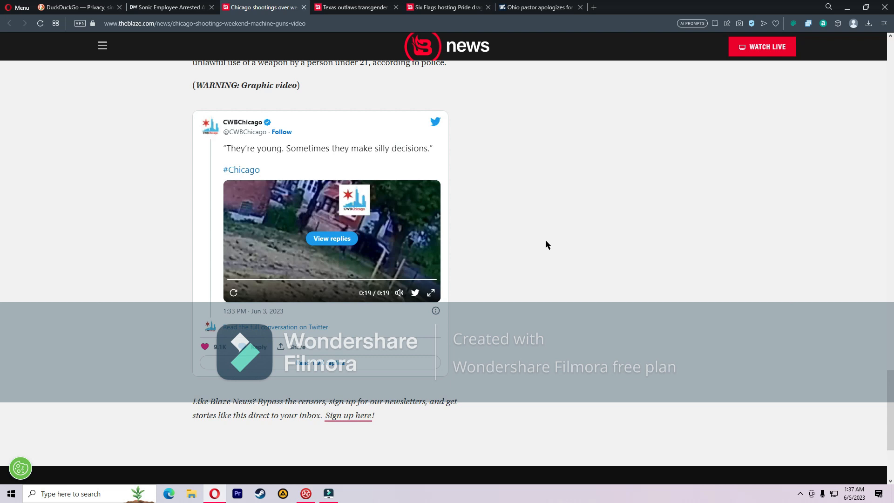
mouse_move(488, 242)
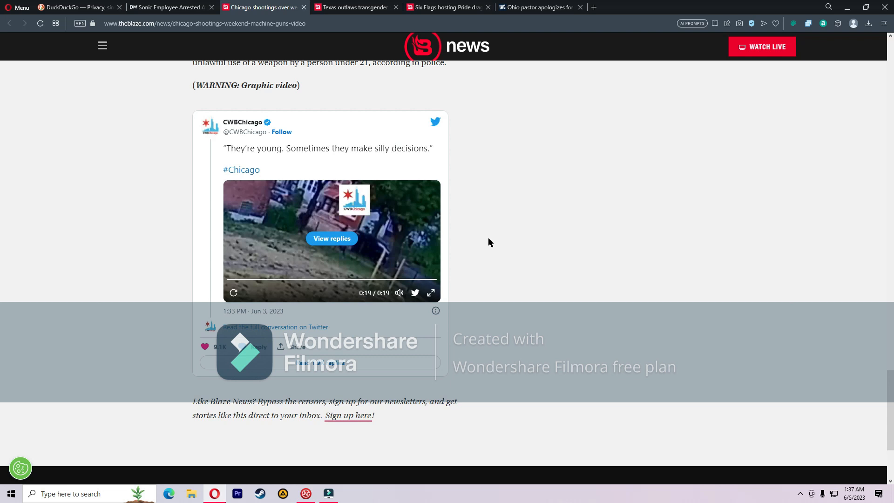
mouse_move(472, 243)
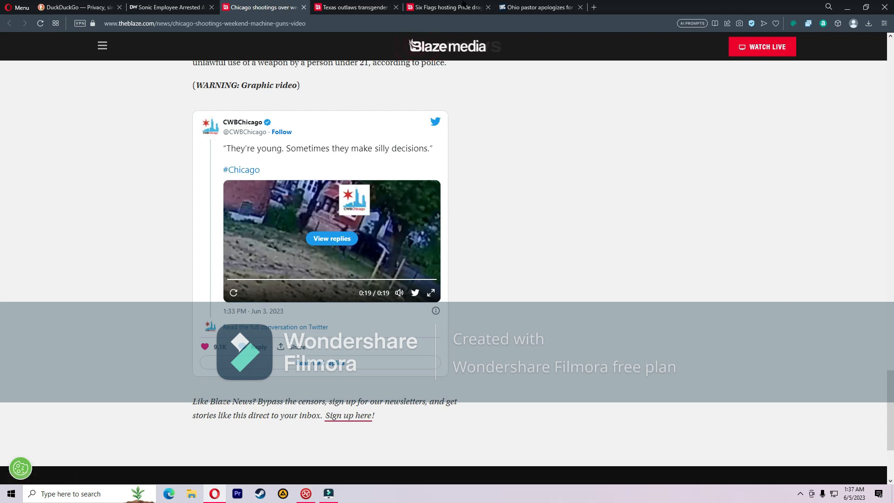
Switch to the Six Flags drag queen shows article and read down to its Pride month paragraphs.
left_click(449, 7)
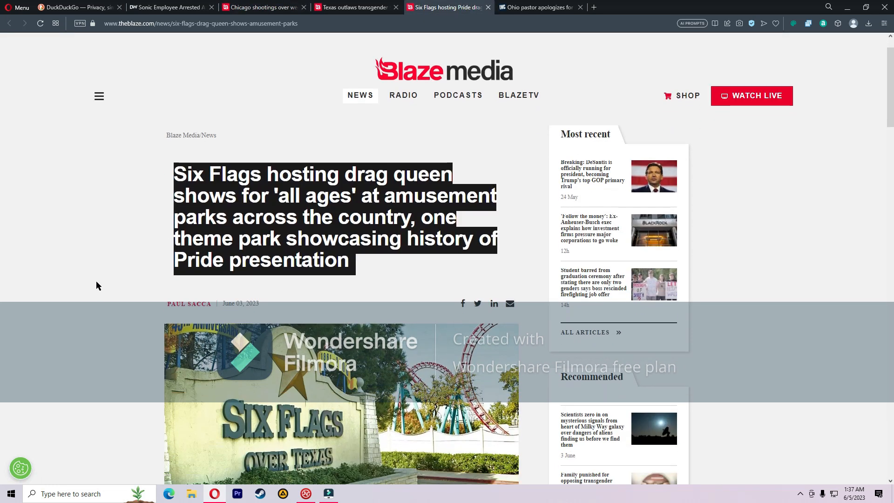
scroll("down", 3)
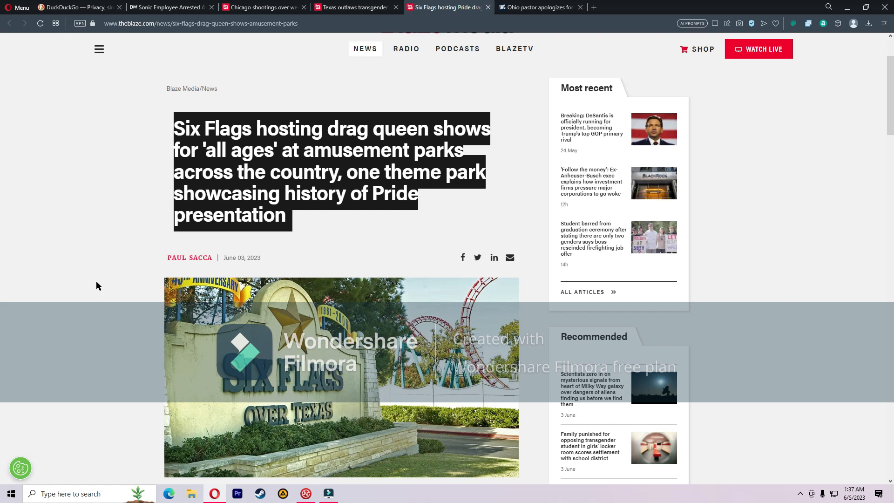
mouse_move(105, 284)
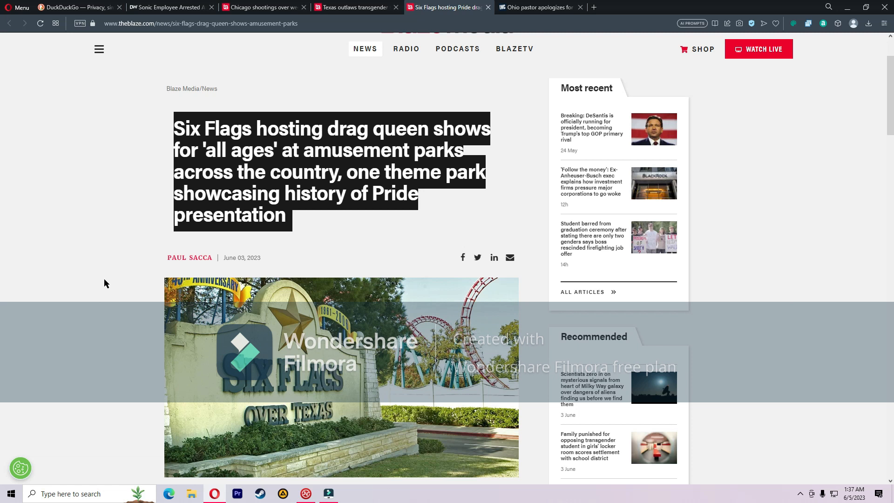
scroll("down", 3)
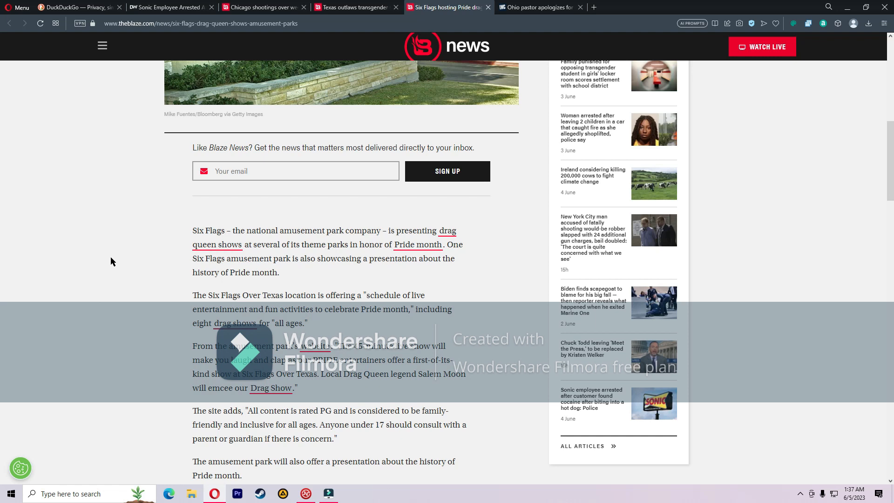
scroll("down", 3)
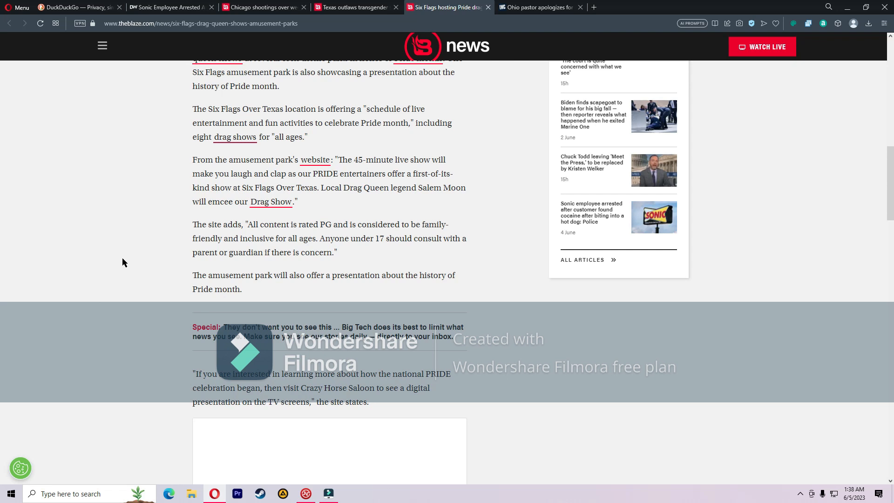
Read past the Crazy Horse Saloon quote to the Vallejo Discovery Kingdom and St. Louis Pride events.
scroll("down", 3)
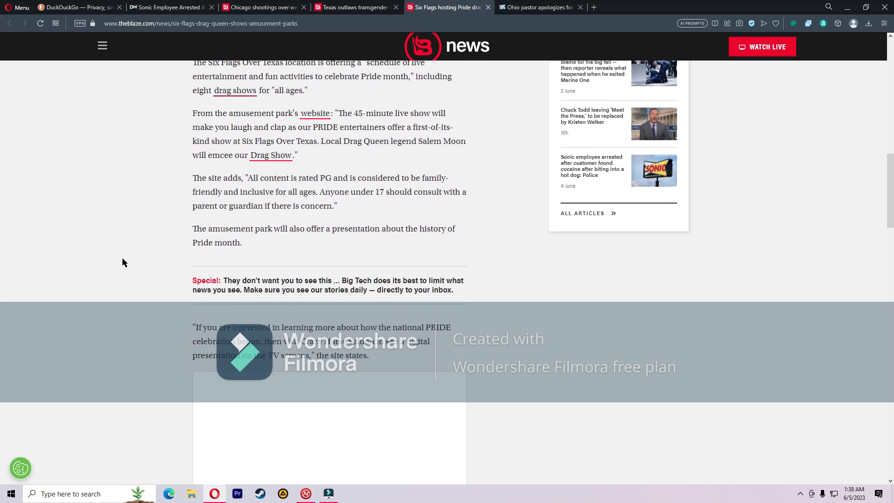
scroll("down", 3)
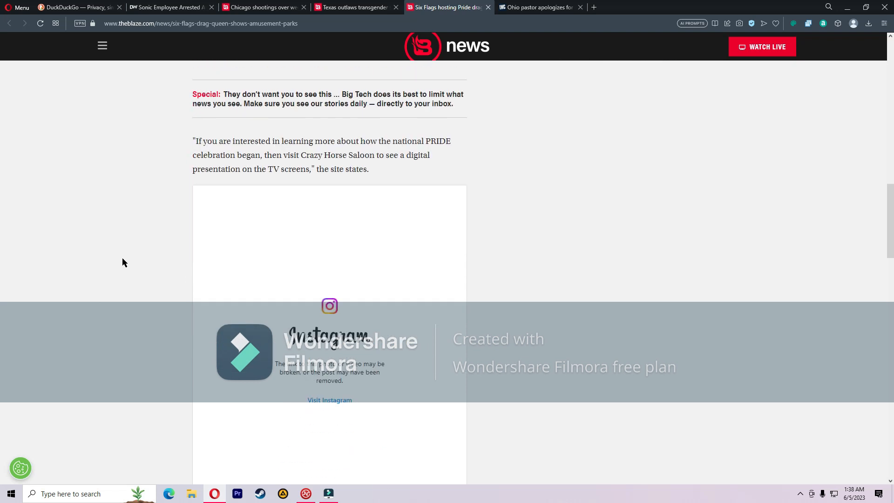
mouse_move(173, 204)
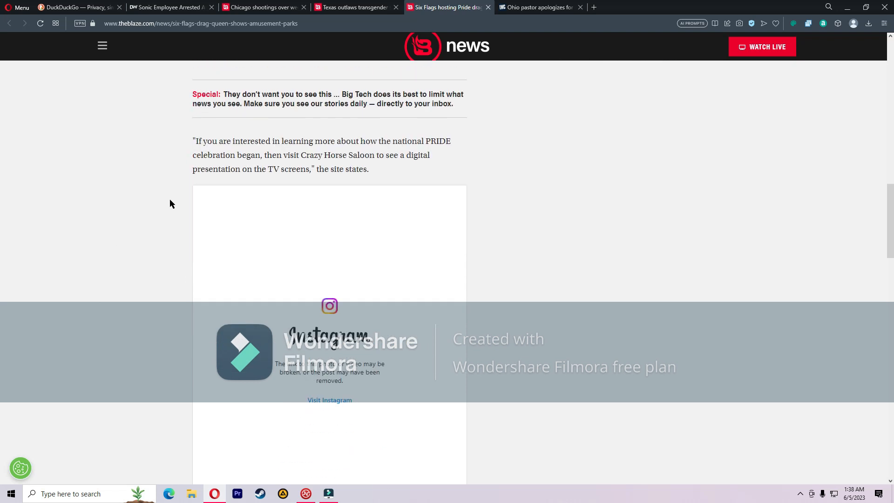
mouse_move(168, 198)
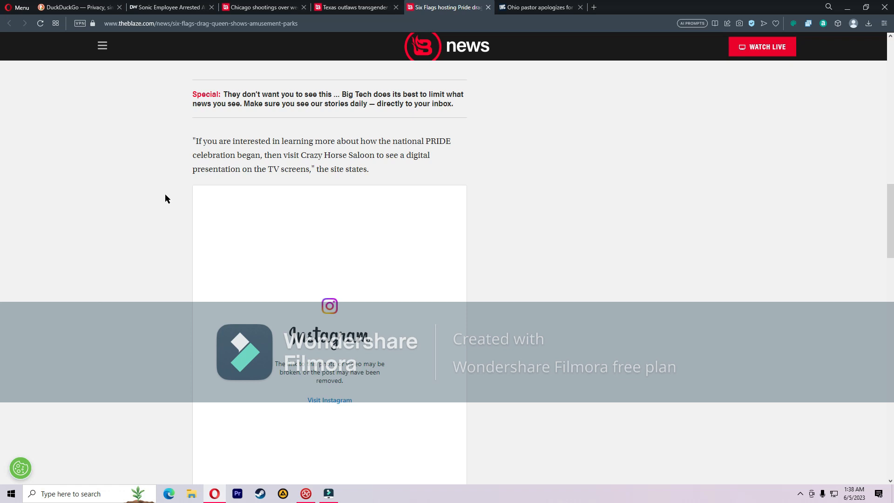
mouse_move(164, 196)
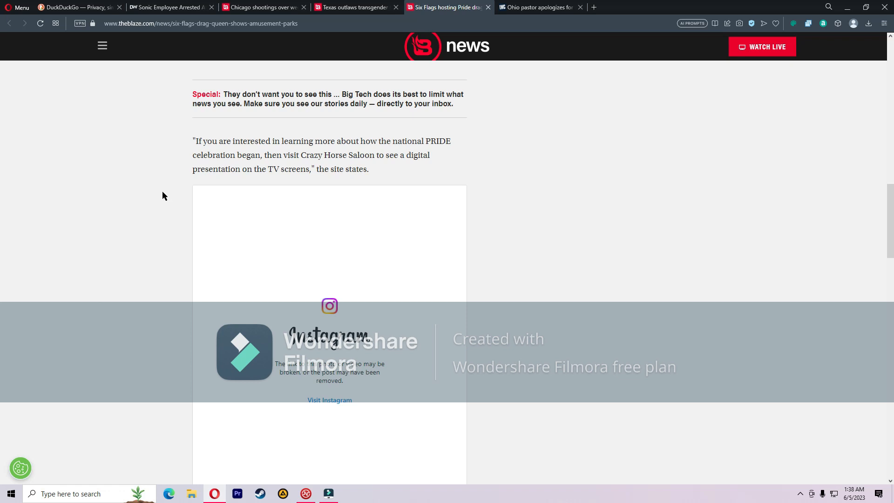
scroll("down", 3)
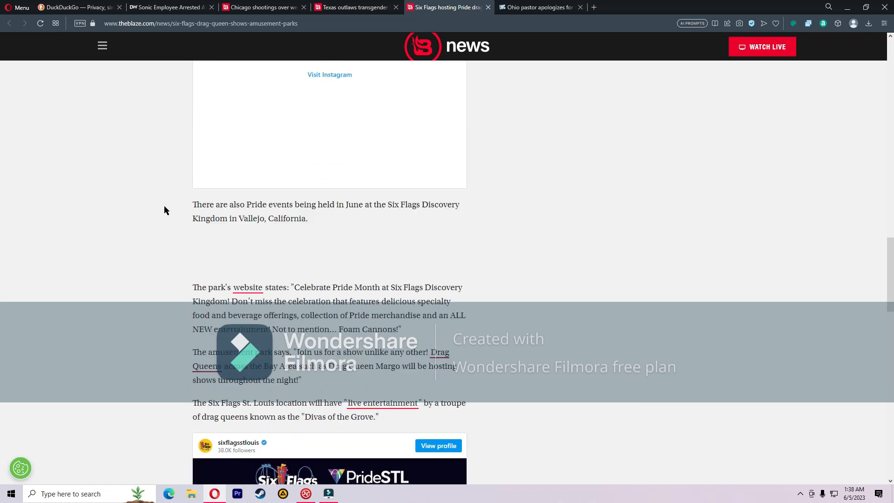
scroll("down", 3)
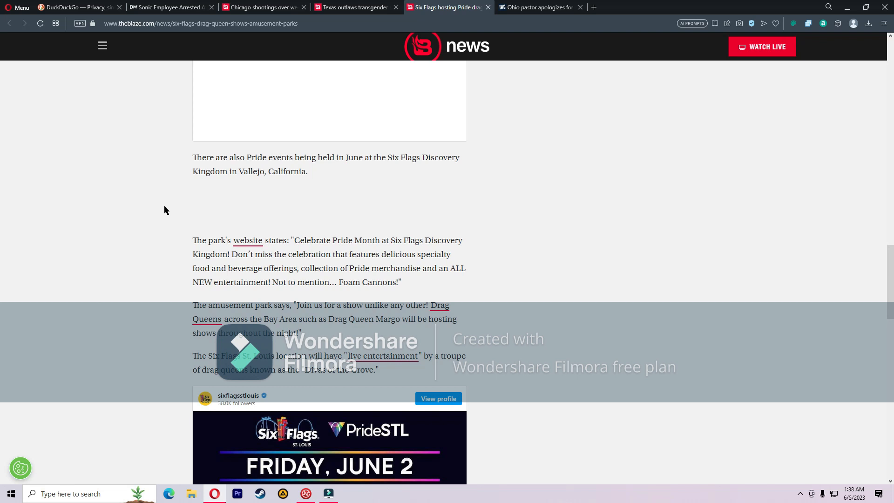
mouse_move(164, 214)
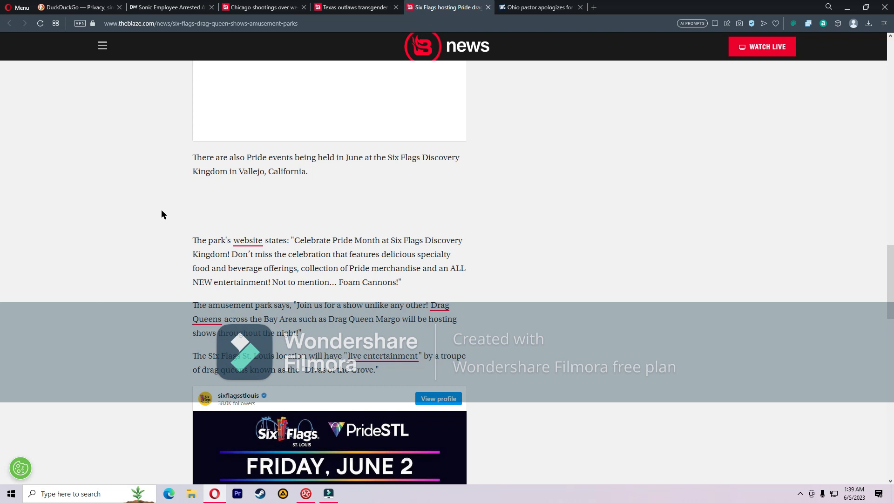
mouse_move(138, 255)
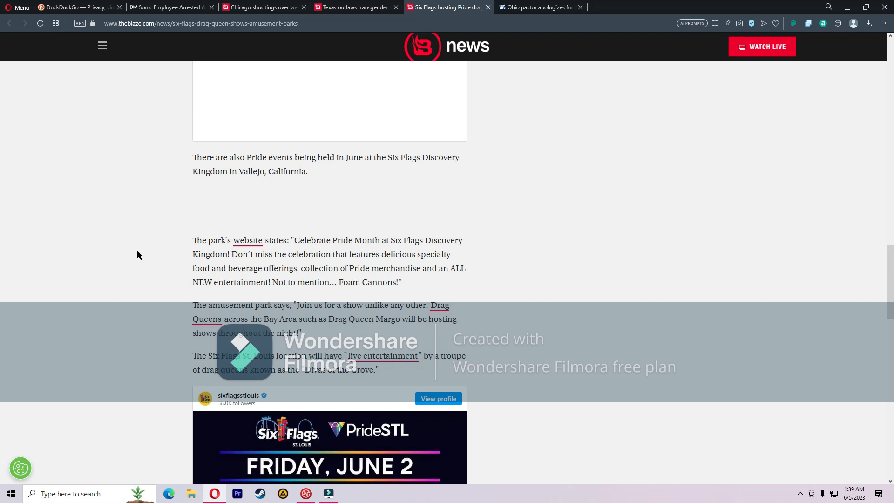
Read past the St. Louis Instagram post to the Great America and Great Adventure shows.
scroll("down", 3)
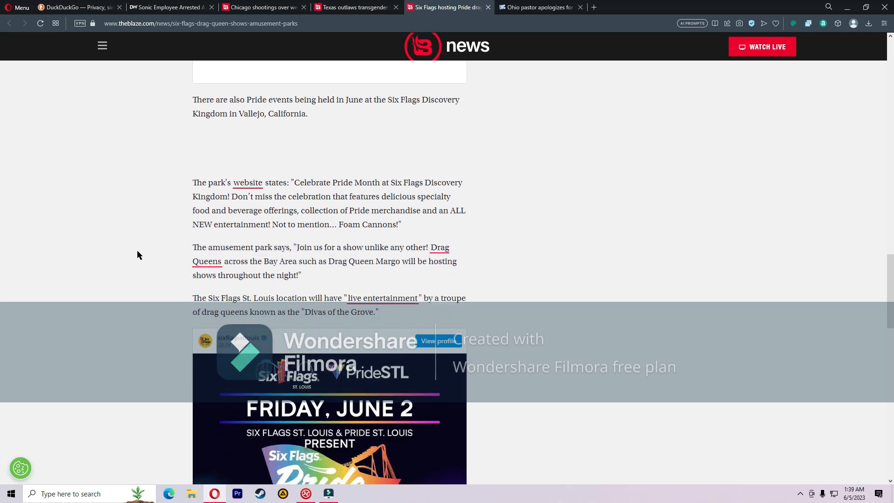
scroll("down", 3)
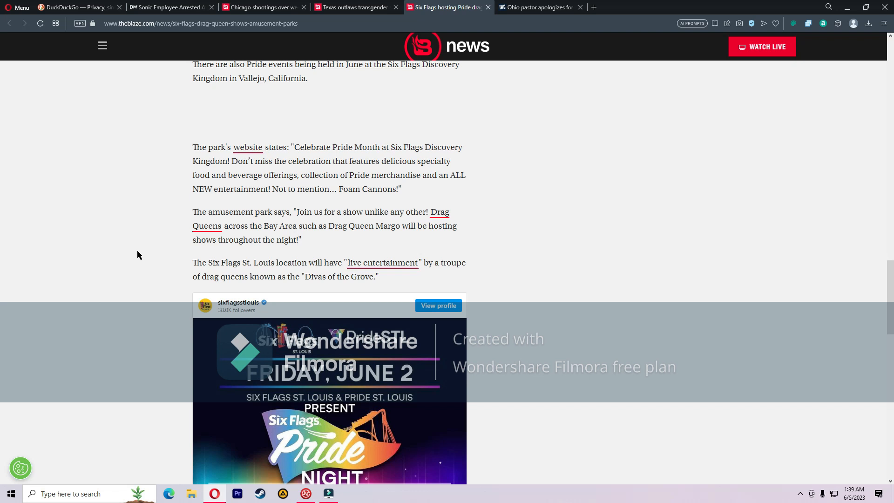
mouse_move(137, 255)
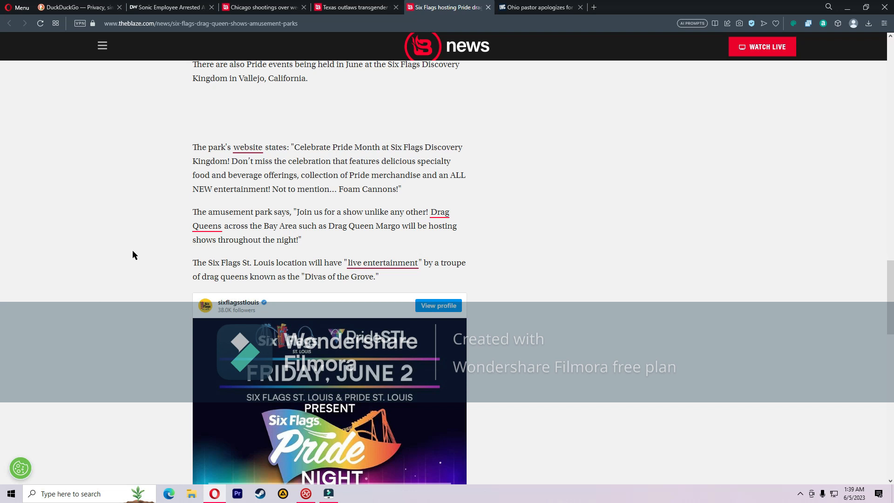
scroll("down", 3)
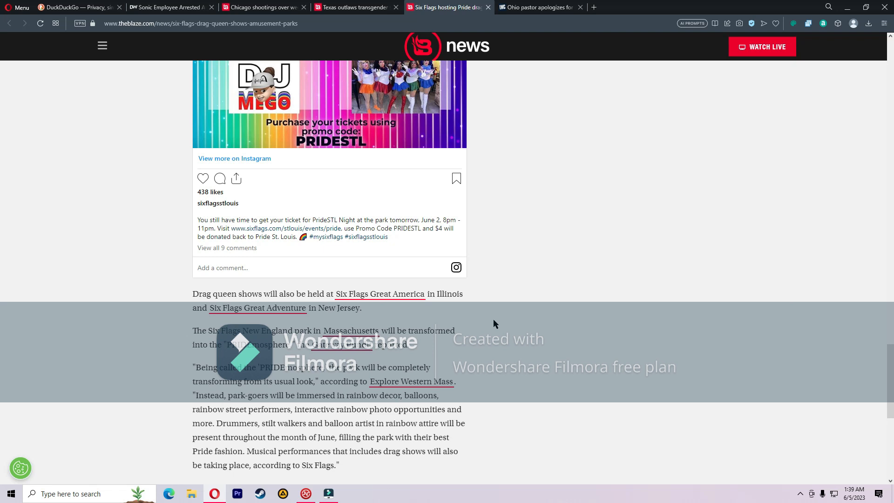
Finish the Six Flags article at its newsletter line and switch to the Texas transgender surgeries article.
scroll("down", 3)
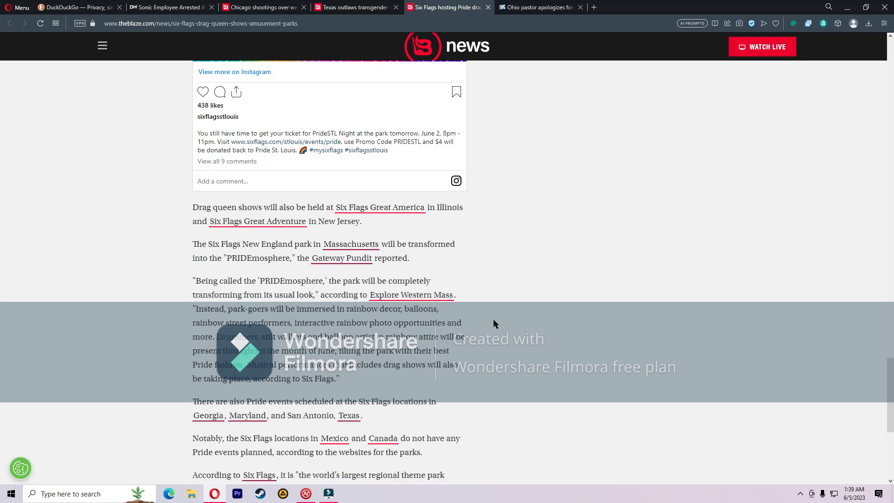
scroll("down", 3)
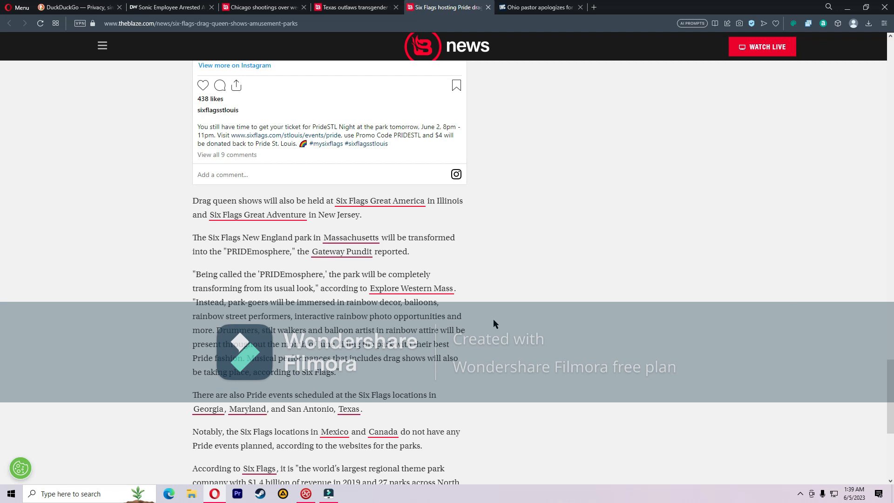
mouse_move(500, 309)
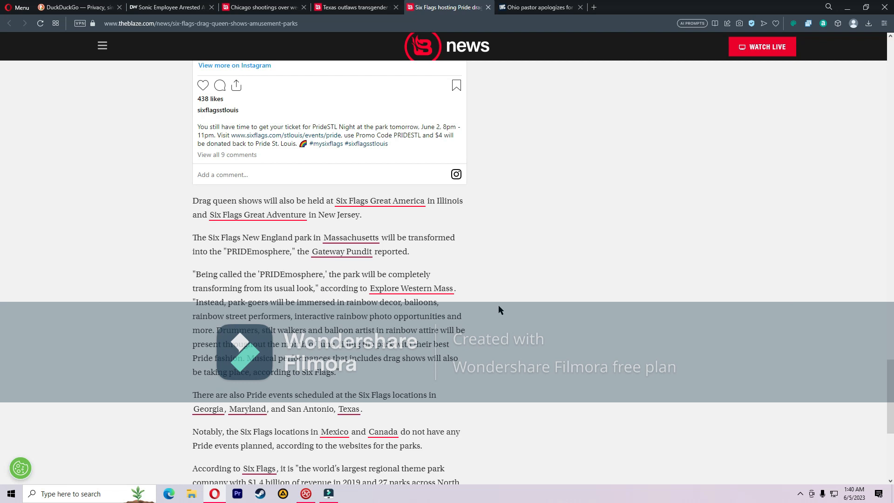
scroll("down", 3)
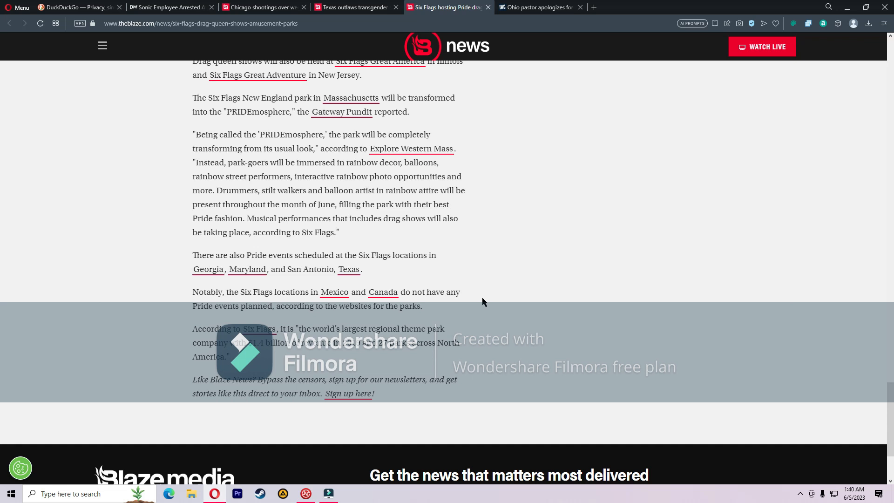
mouse_move(162, 80)
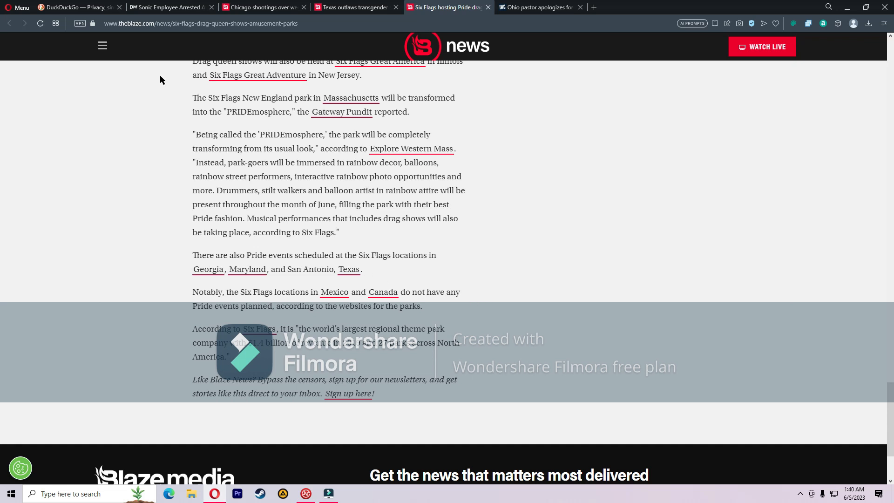
left_click(353, 7)
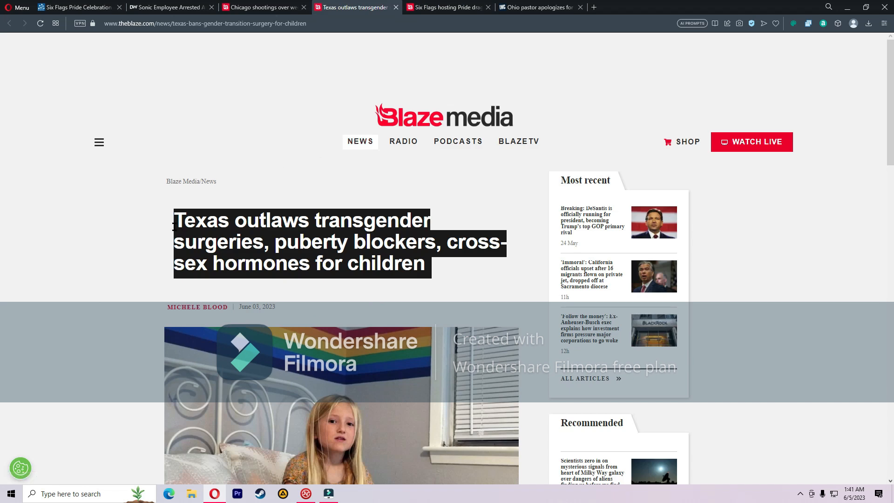
Read the Texas SB14 article past the banned procedures and exceptions to the September 1 effective date.
scroll("down", 3)
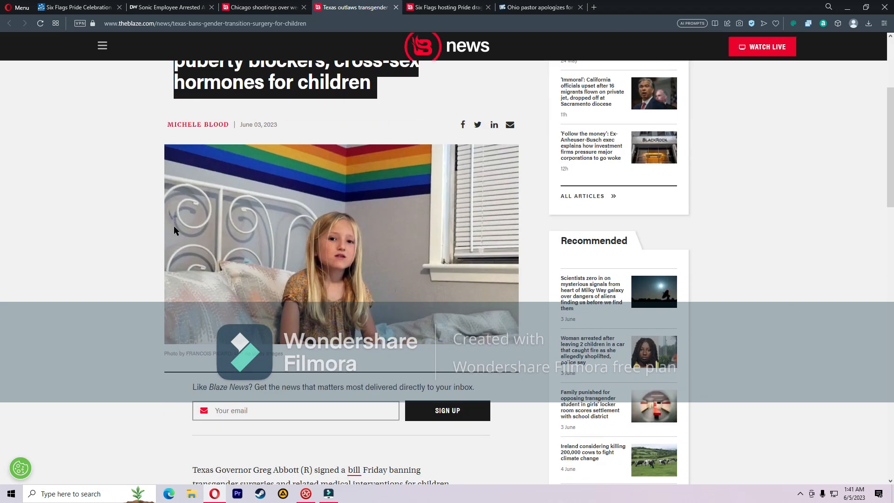
scroll("down", 3)
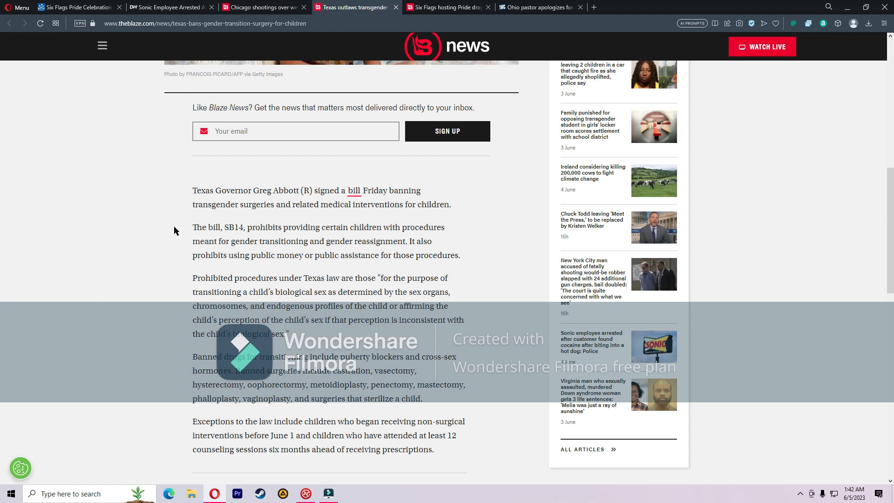
scroll("down", 3)
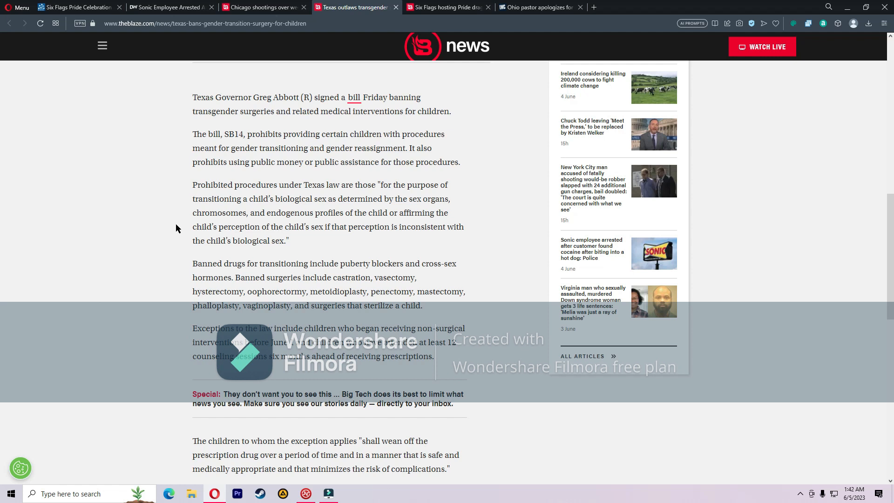
scroll("down", 3)
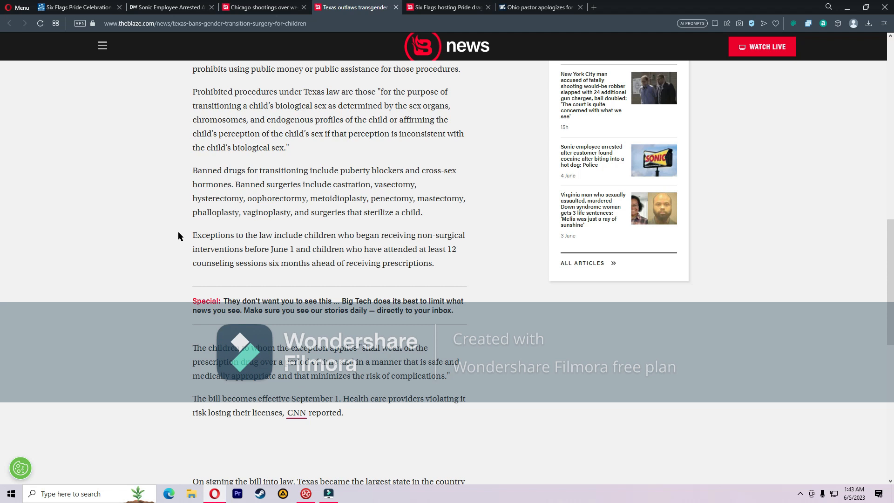
mouse_move(181, 234)
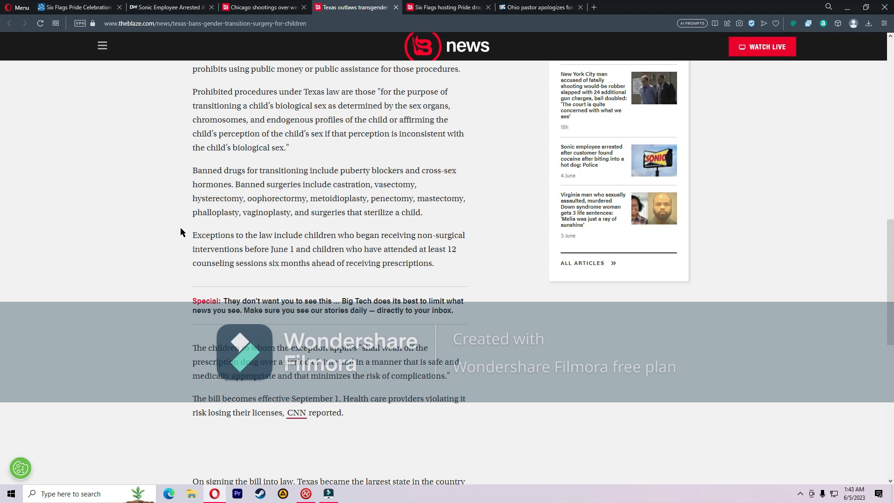
scroll("down", 3)
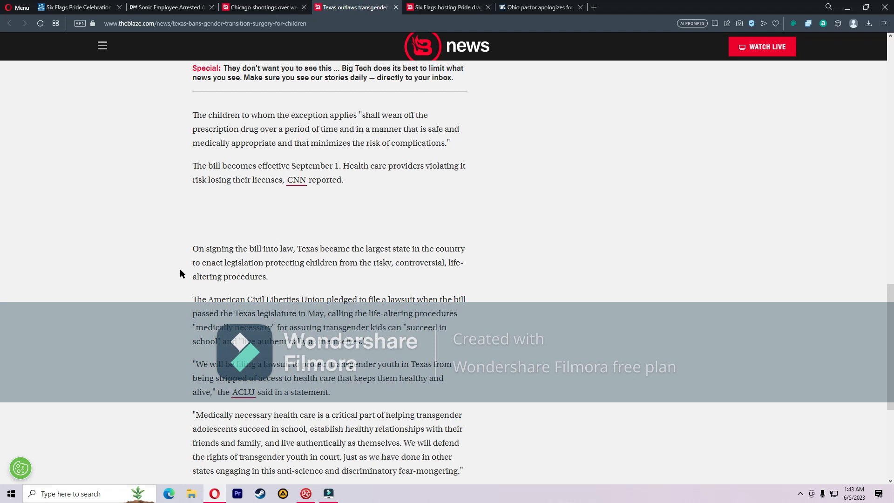
scroll("down", 3)
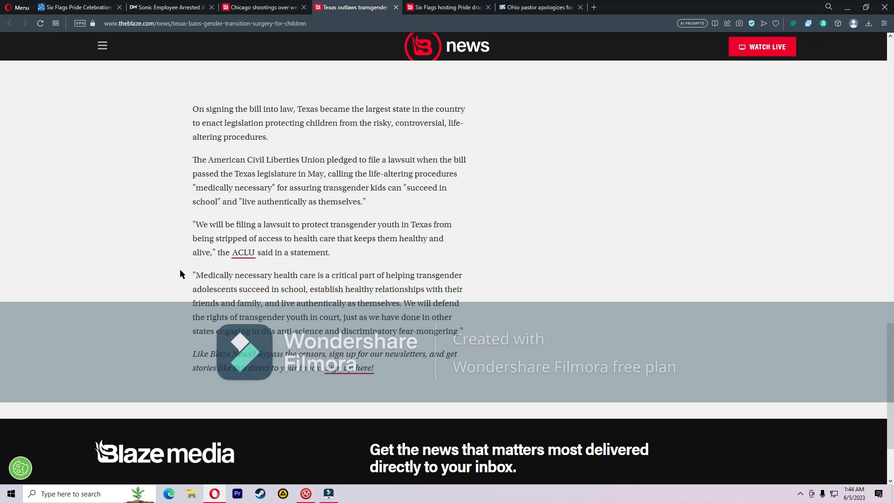
mouse_move(558, 308)
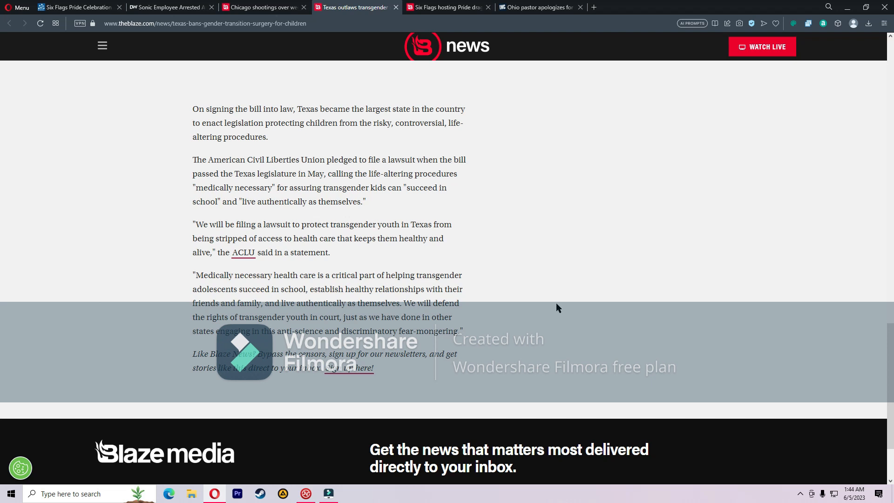
mouse_move(557, 306)
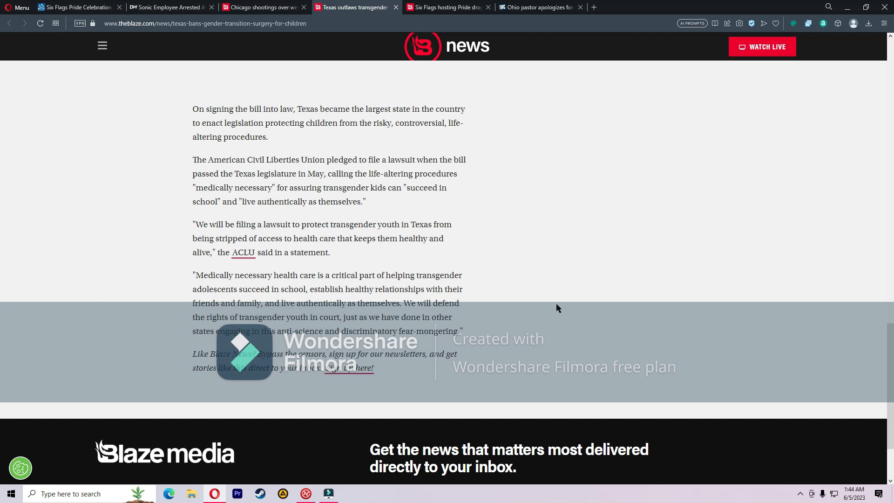
mouse_move(562, 287)
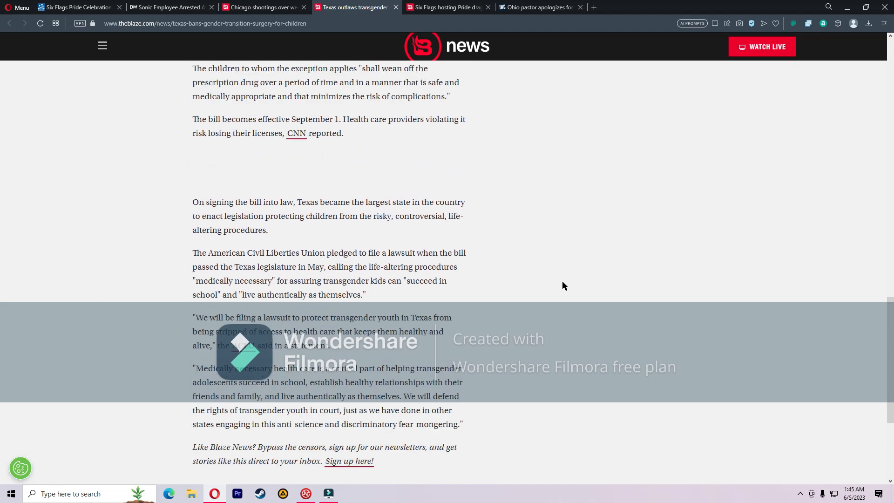
Leave the Texas article and switch to the Louder with Crowder Ohio pastor calendar apology story.
scroll("up", 3)
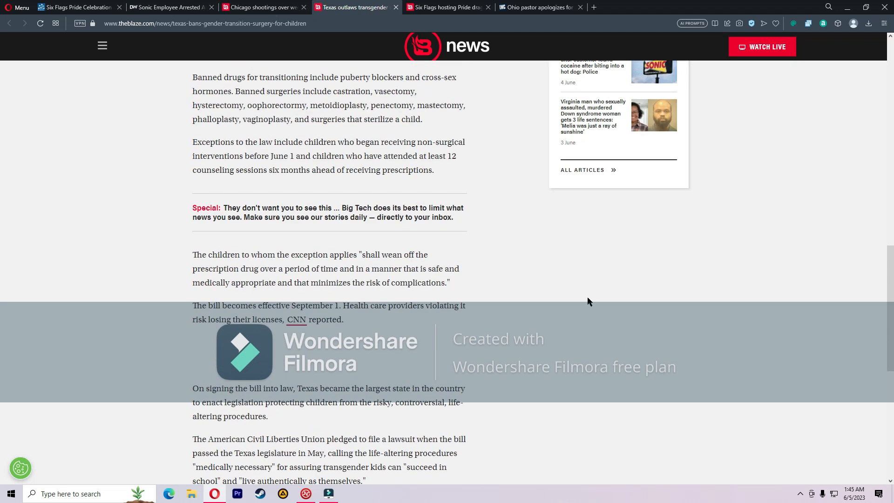
mouse_move(579, 335)
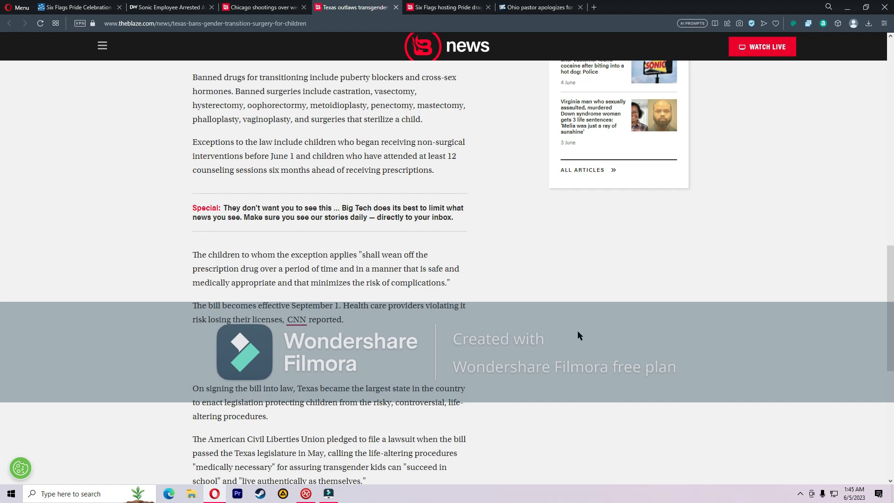
mouse_move(534, 321)
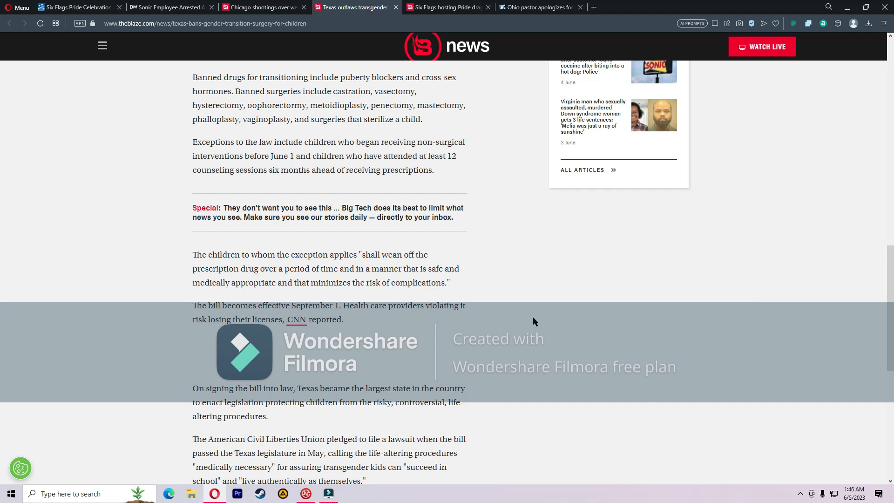
left_click(538, 7)
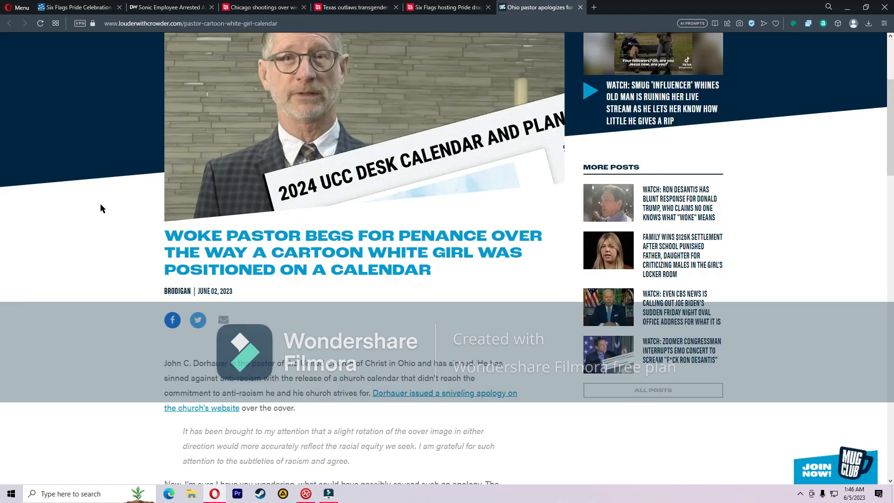
scroll("down", 3)
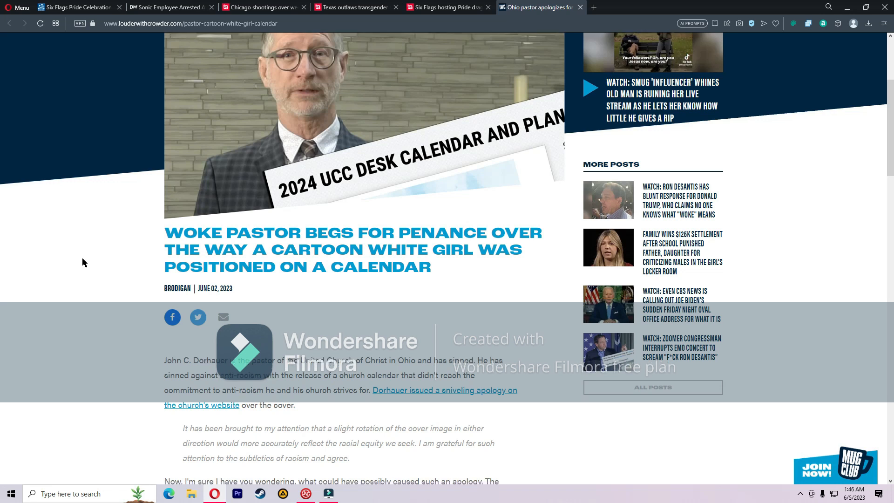
scroll("down", 3)
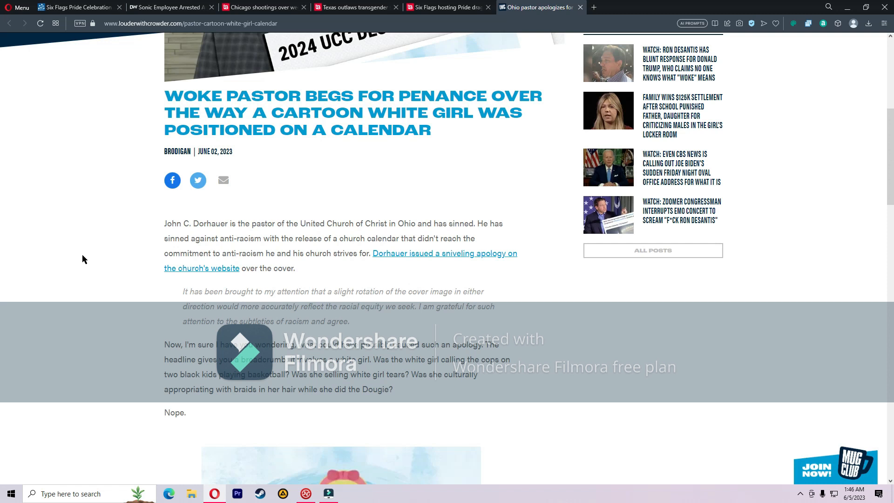
mouse_move(87, 256)
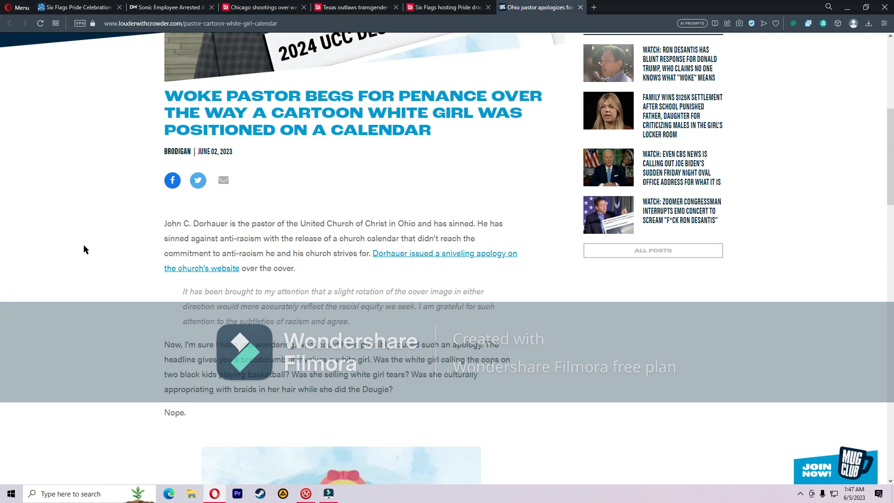
scroll("down", 3)
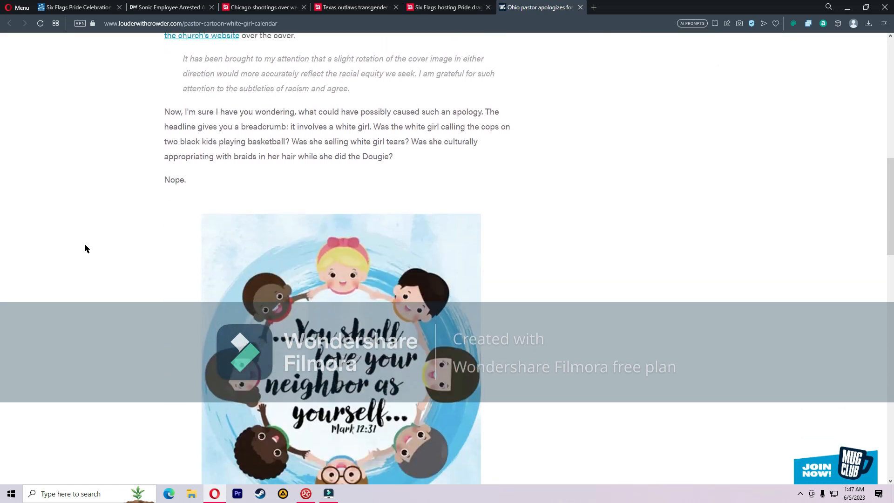
scroll("down", 3)
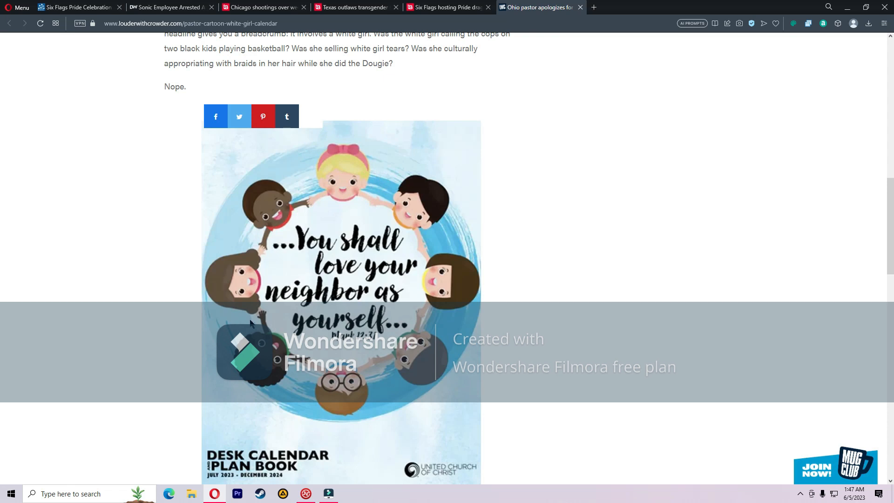
scroll("down", 3)
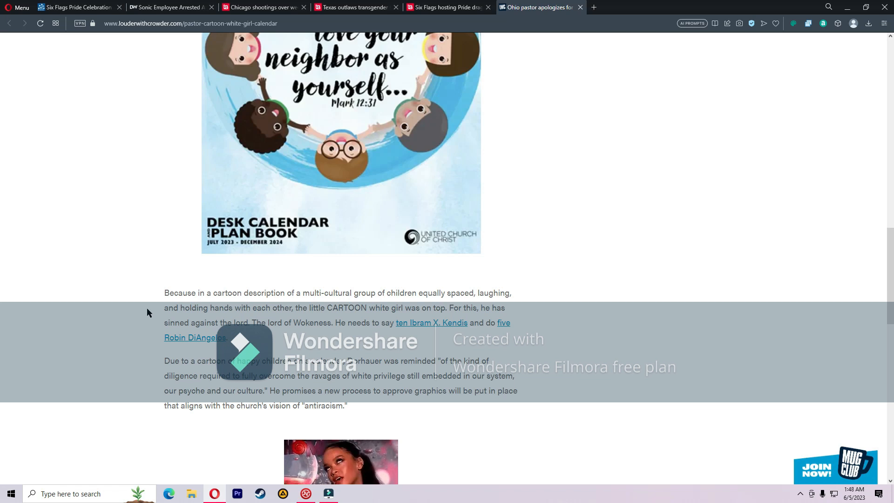
scroll("down", 3)
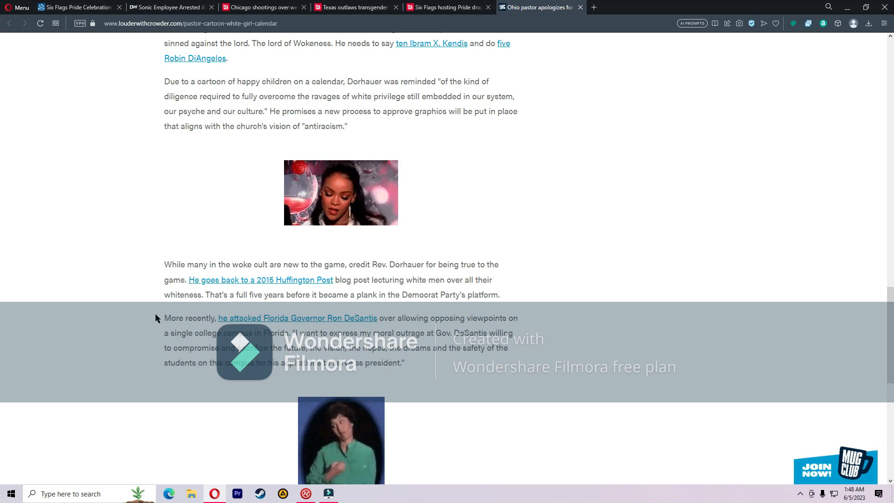
scroll("down", 3)
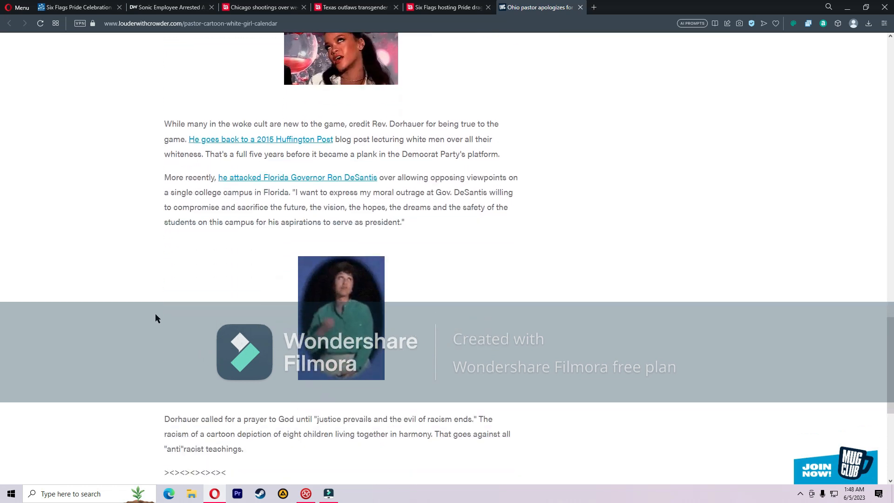
scroll("down", 3)
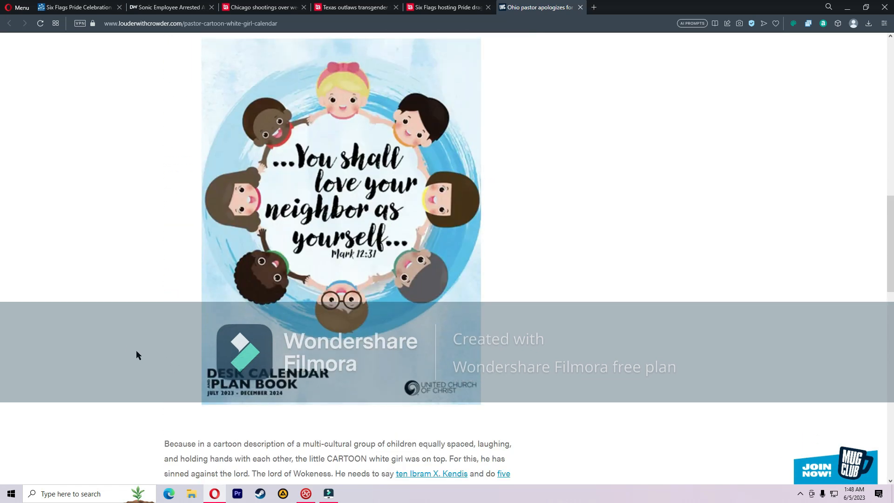
scroll("down", 3)
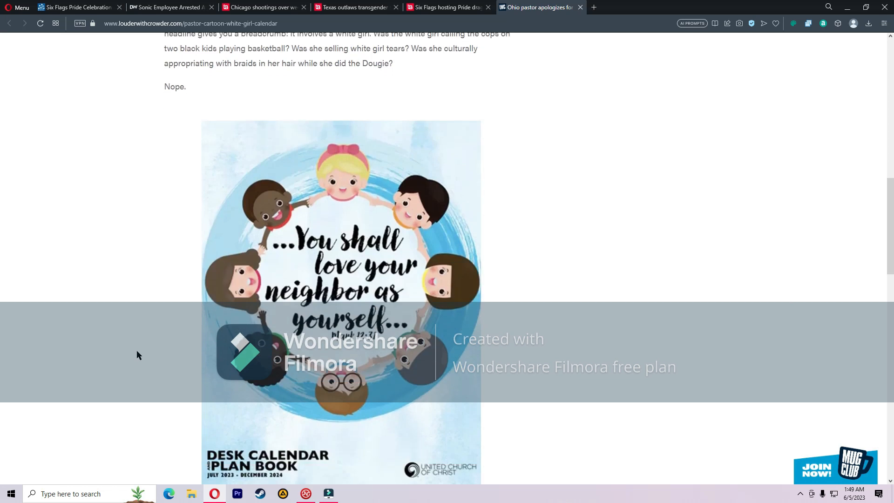
mouse_move(126, 330)
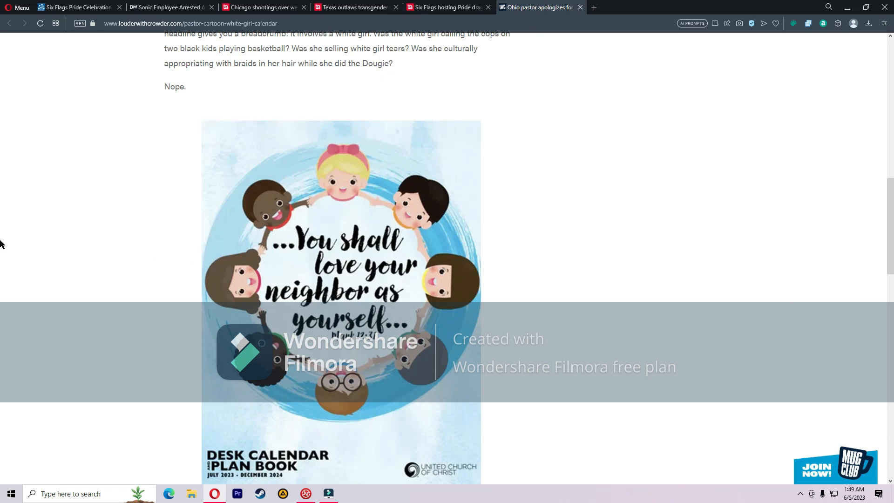
mouse_move(79, 295)
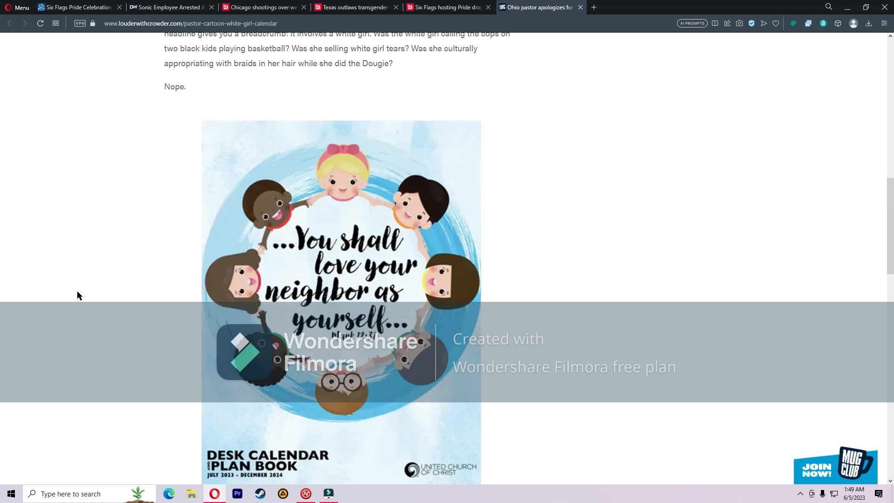